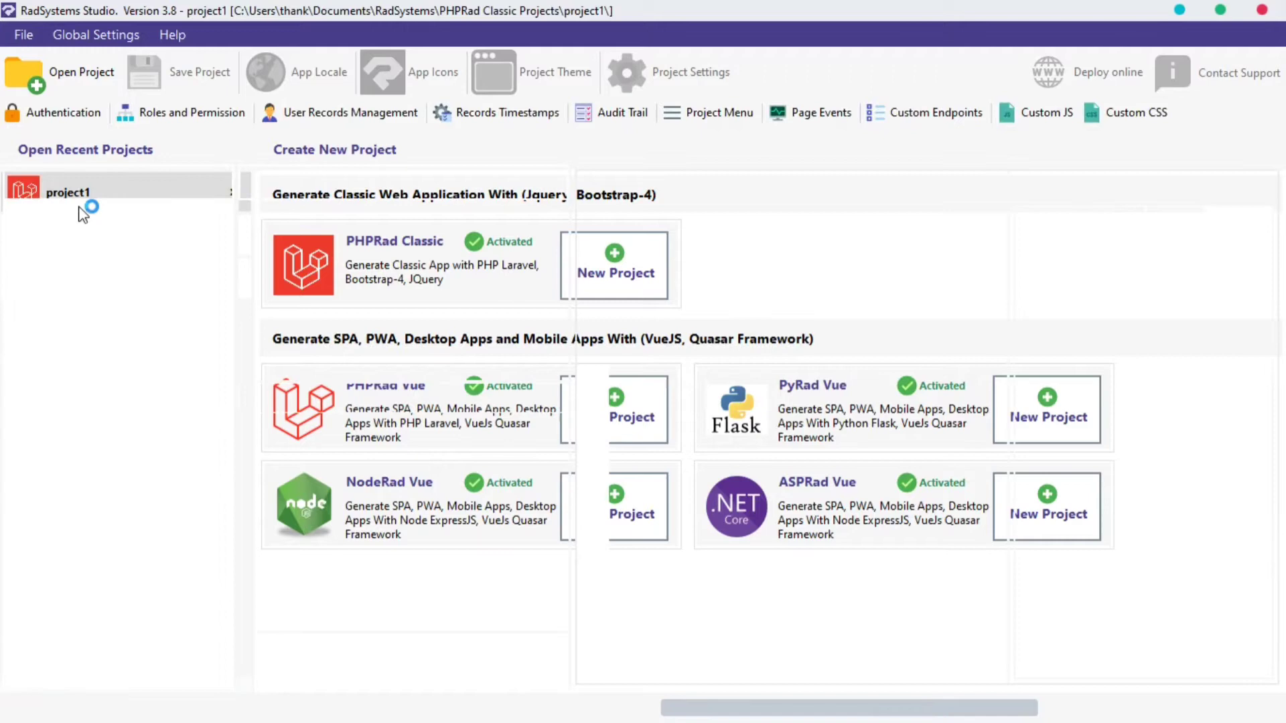
Step: Open project1 from recent projects and show the Sales table's generated pages
{"action": "left_click", "coordinate": [66, 192]}
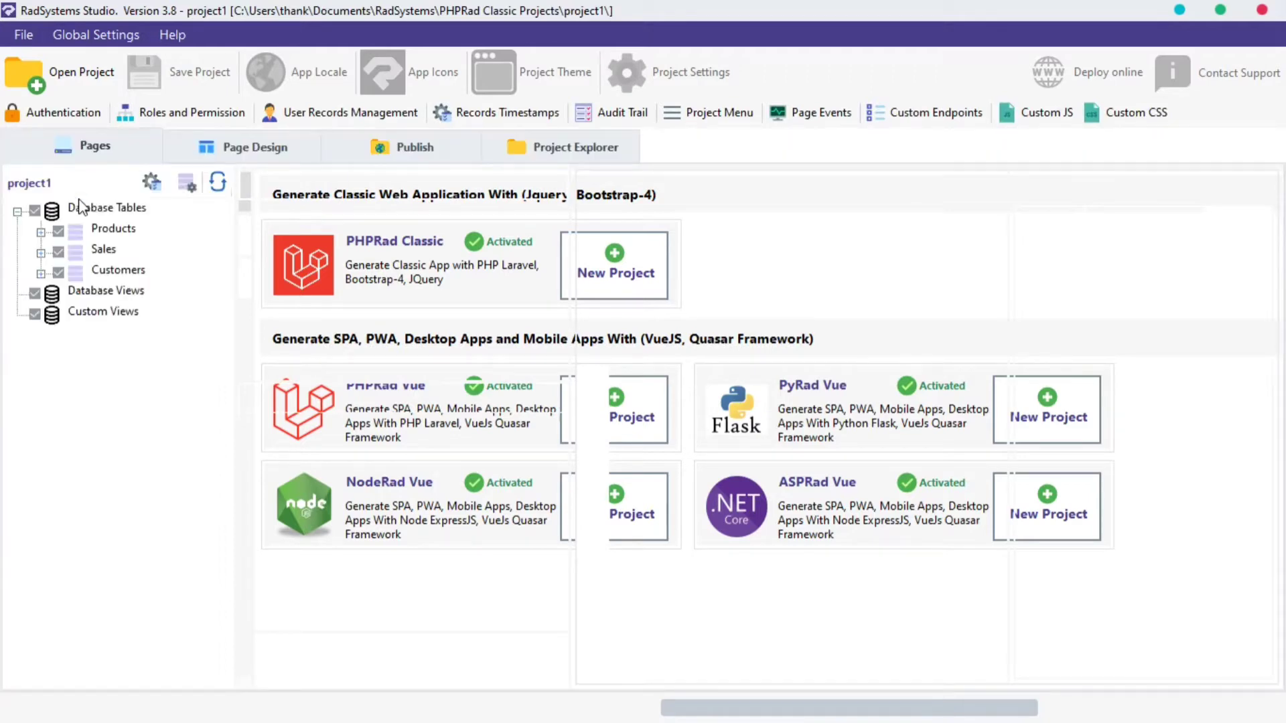
{"action": "left_click", "coordinate": [80, 73]}
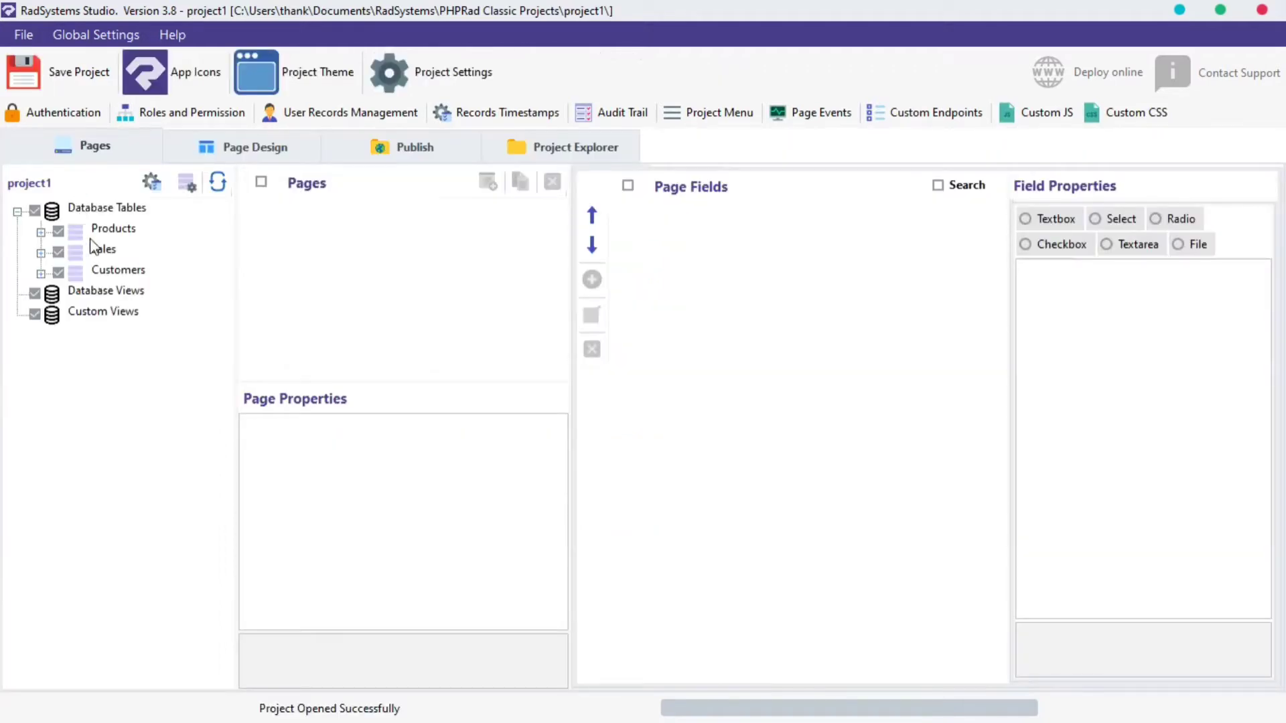
{"action": "left_click", "coordinate": [103, 250]}
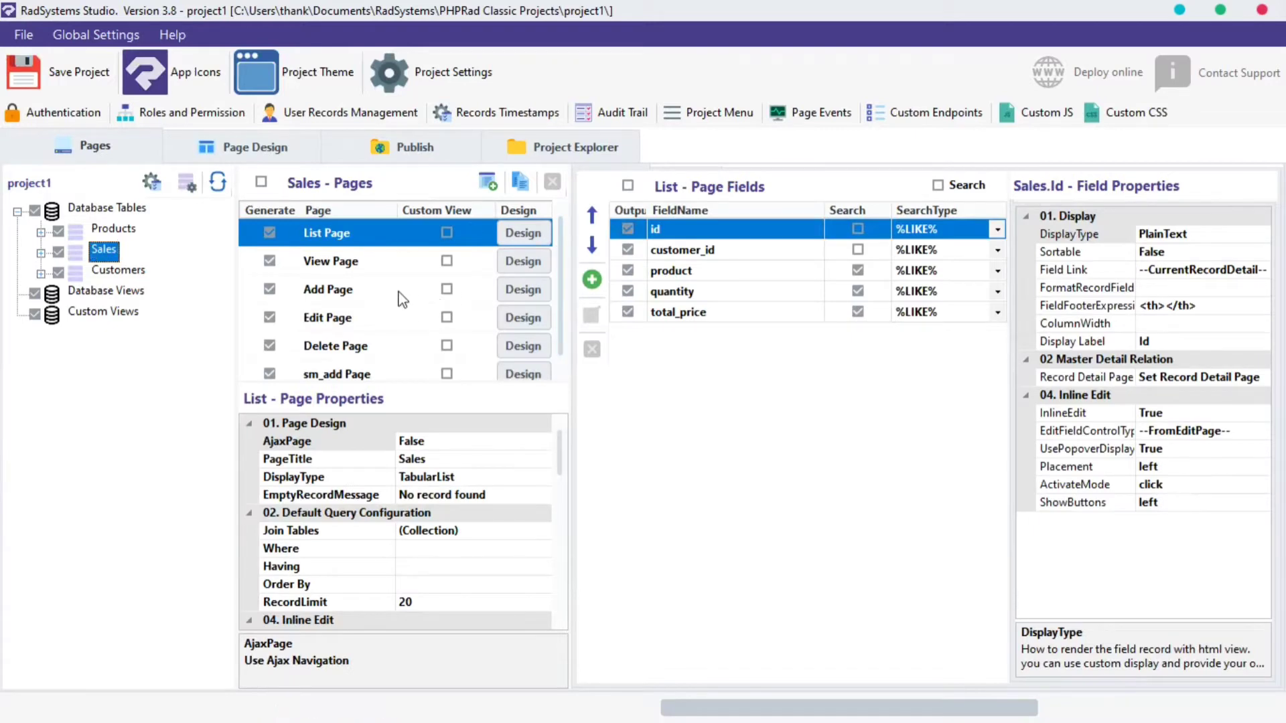
Step: Review the Sales Add page's MessageAfterAdd property, then publish project1 to localhost:8050
{"action": "left_click", "coordinate": [328, 289]}
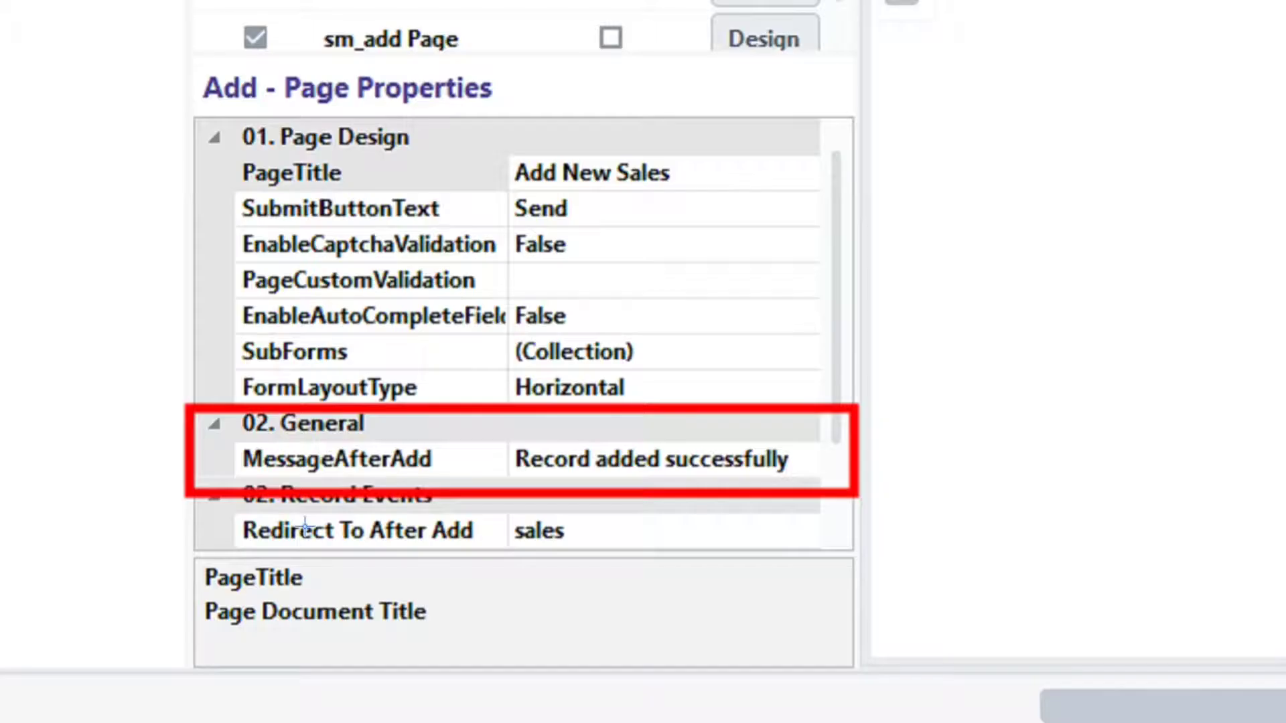
{"action": "left_click", "coordinate": [426, 446]}
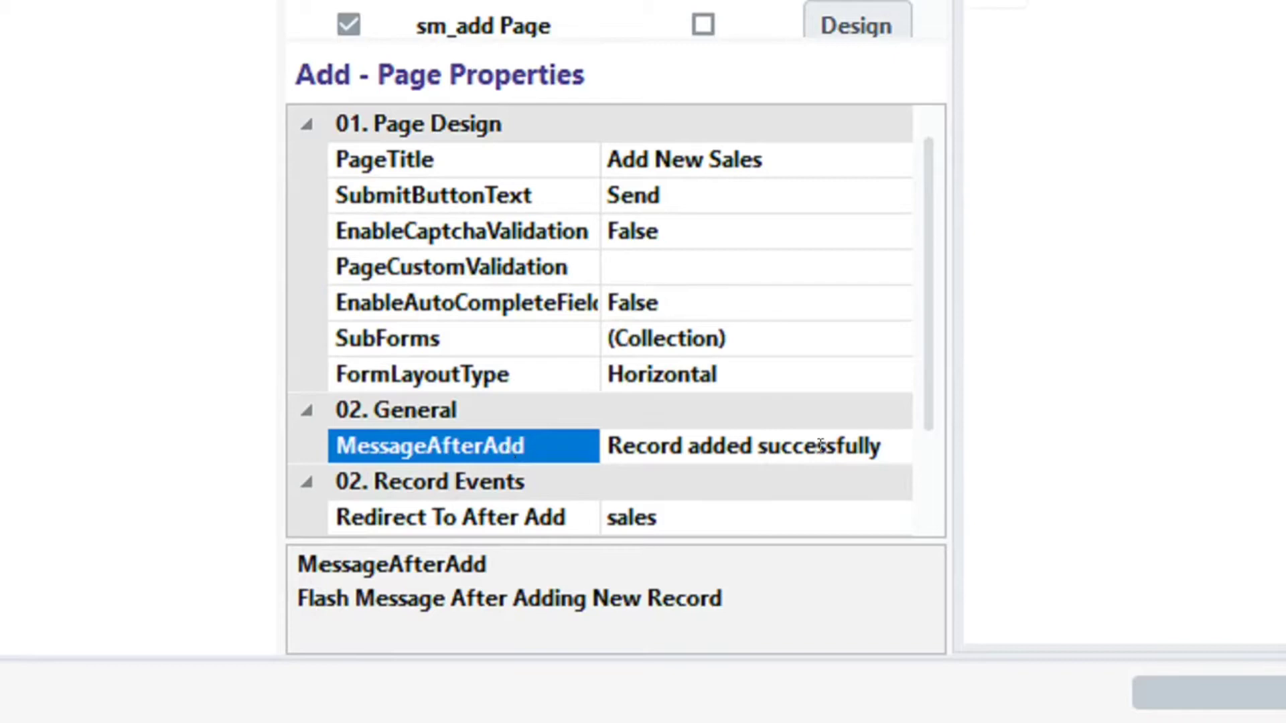
{"action": "left_click", "coordinate": [742, 445]}
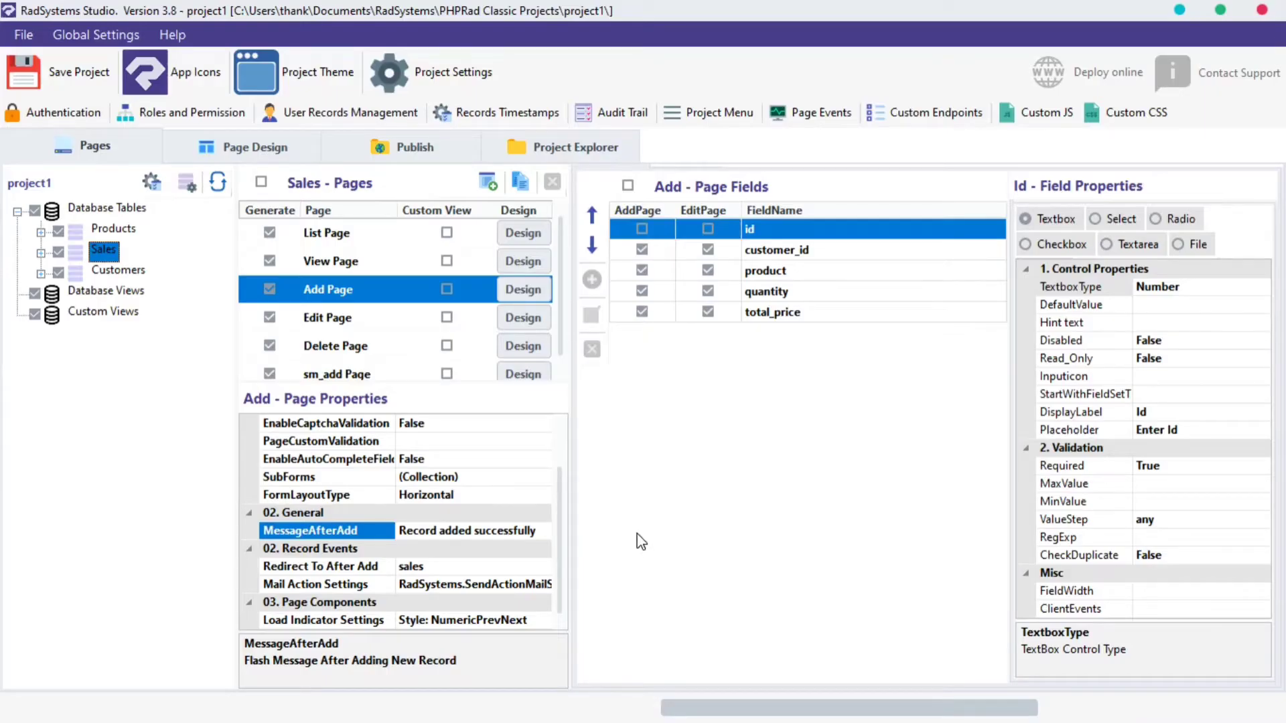
{"action": "left_click", "coordinate": [414, 146]}
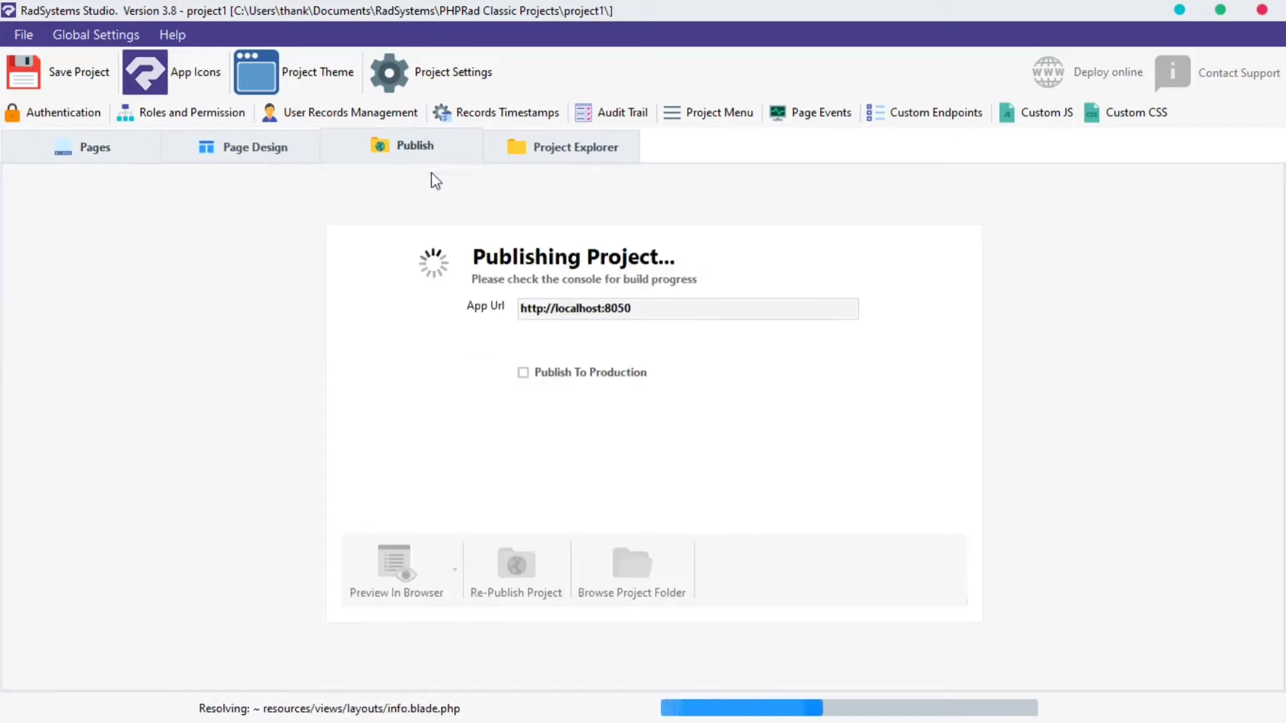
{"action": "mouse_move", "coordinate": [457, 215]}
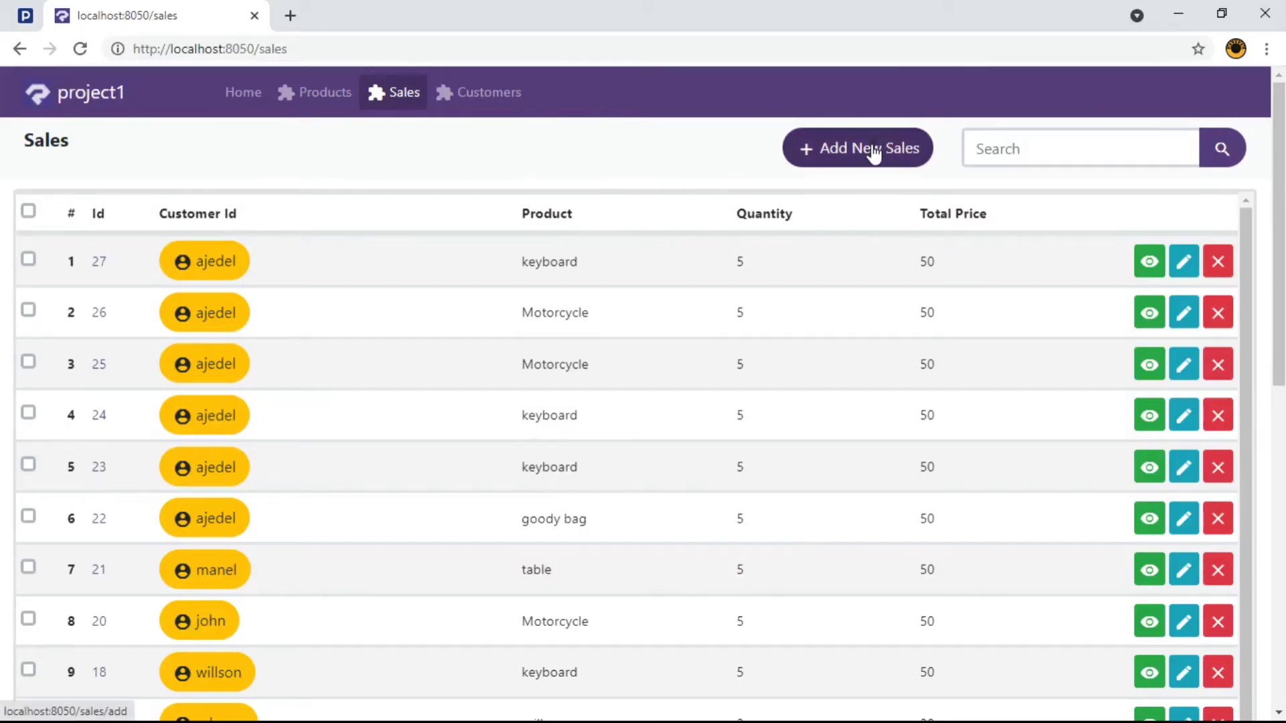
Step: Submit a new sale: customer 234, product school bag, quantity 5, total price 50
{"action": "left_click", "coordinate": [856, 148]}
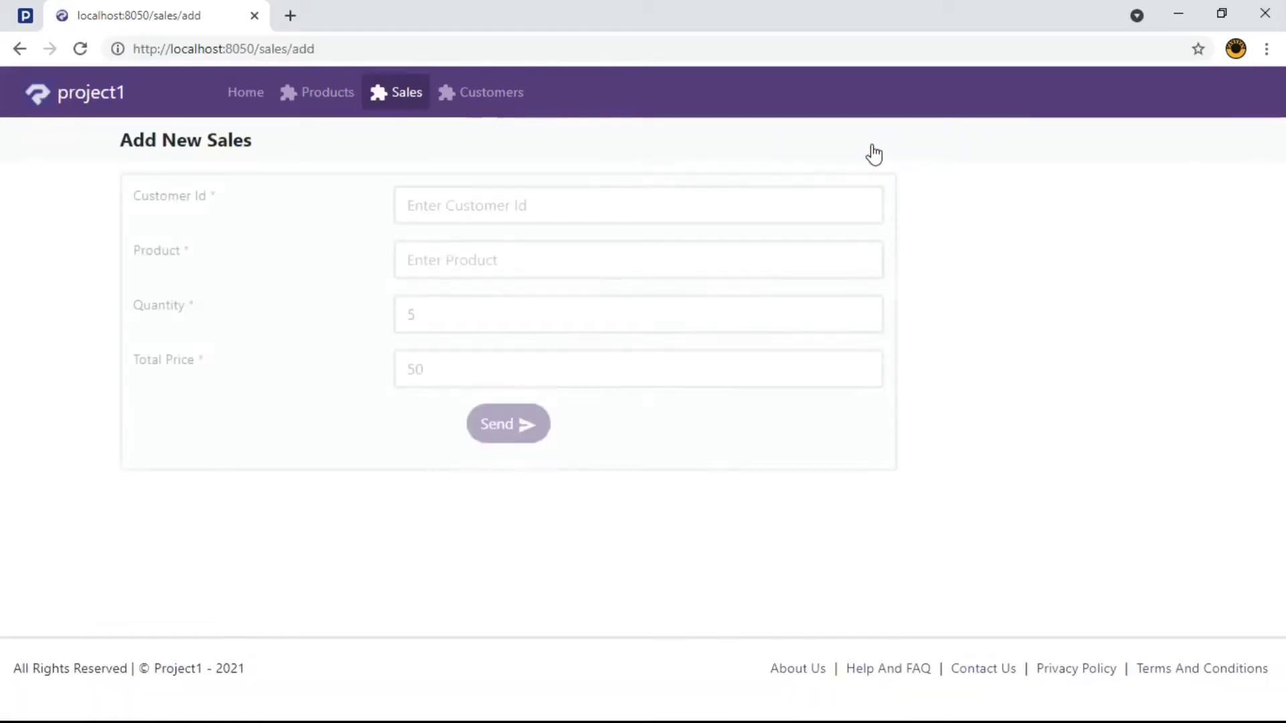
{"action": "type", "text": "234"}
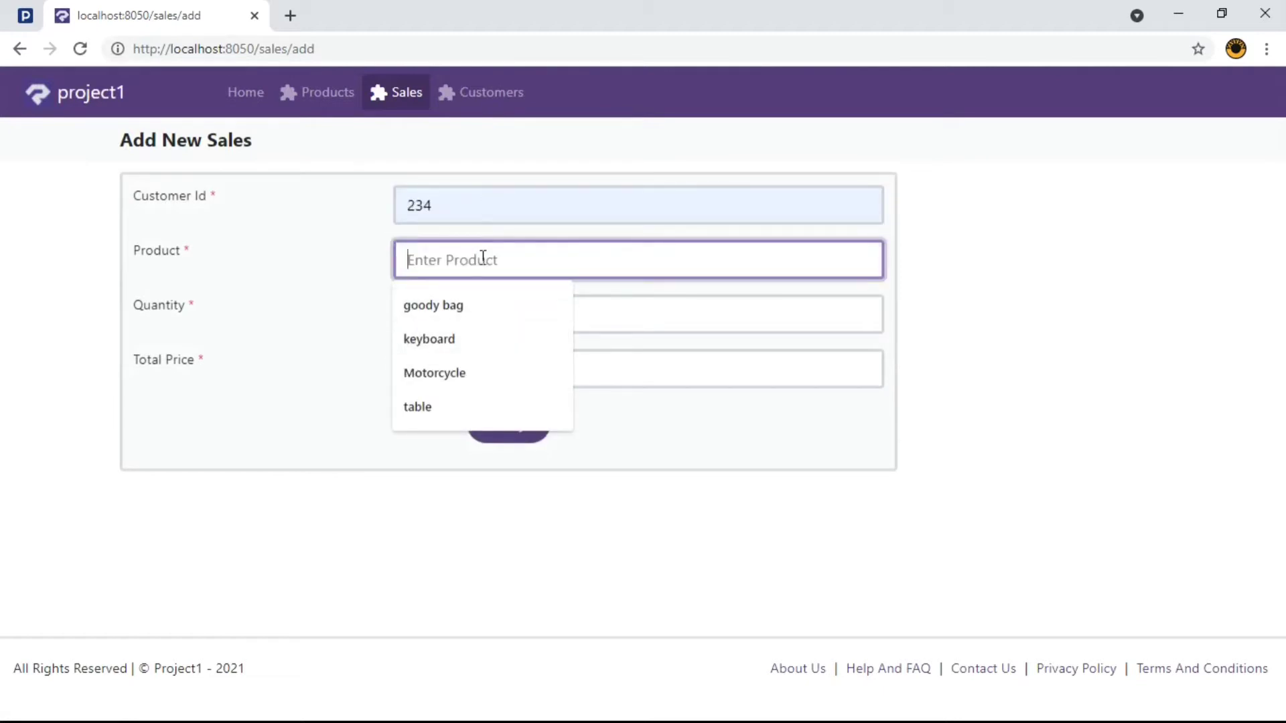
{"action": "type", "text": "school"}
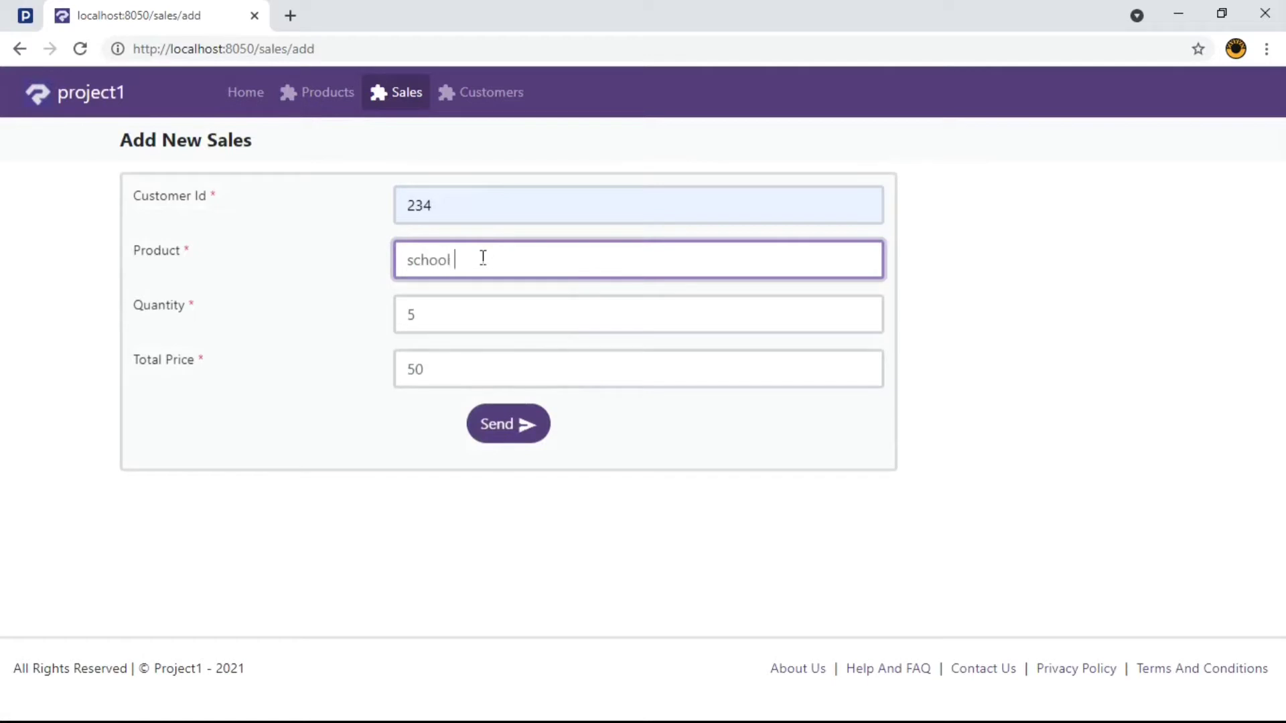
{"action": "type", "text": "ba"}
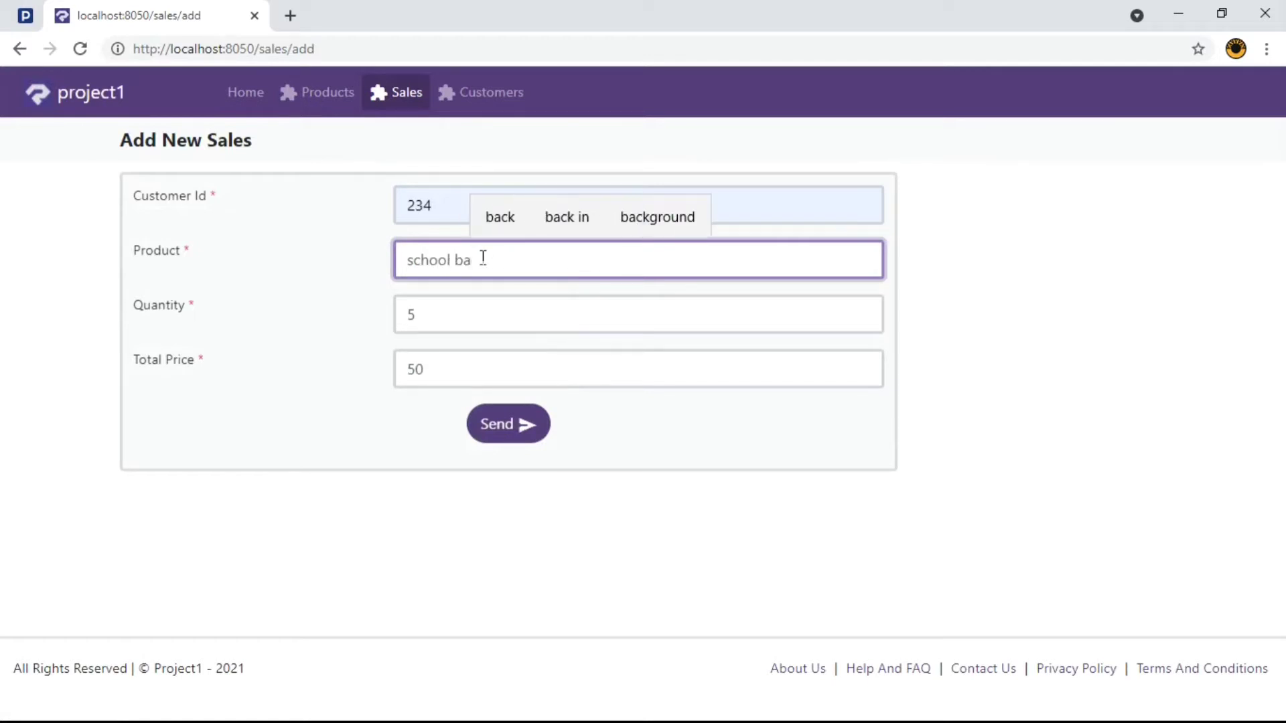
{"action": "left_click", "coordinate": [507, 424]}
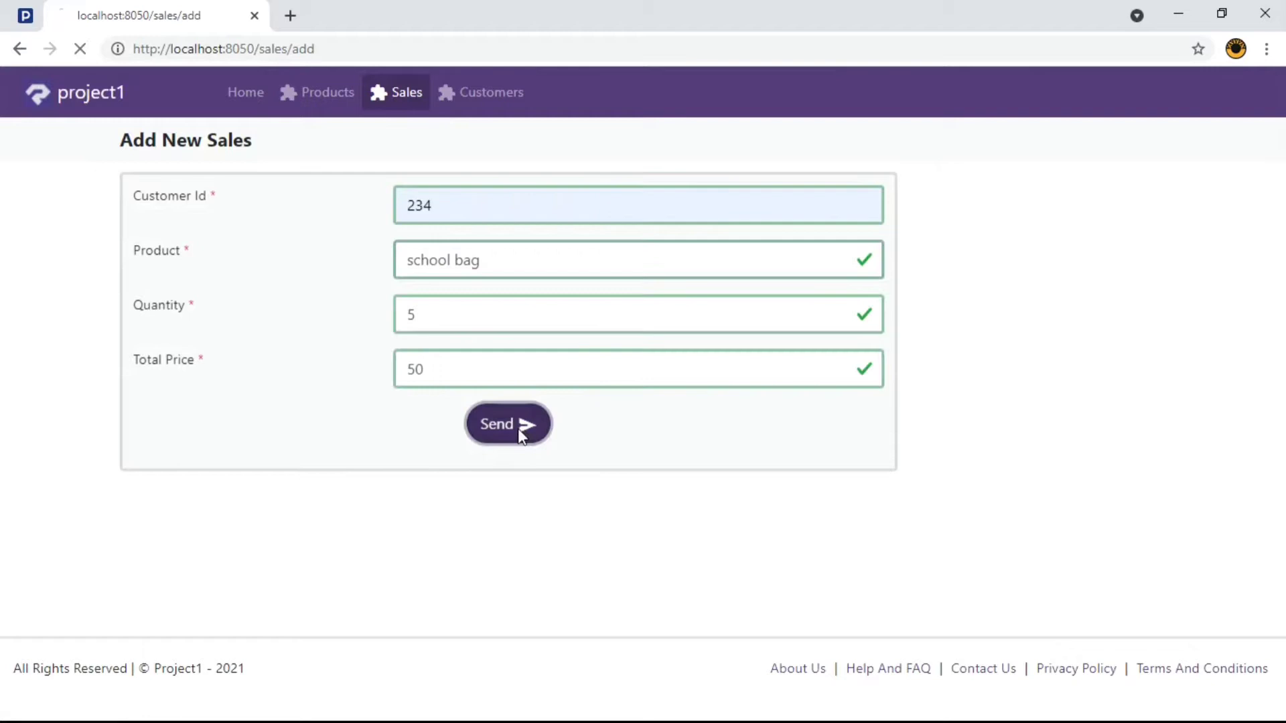
{"action": "left_click", "coordinate": [507, 424]}
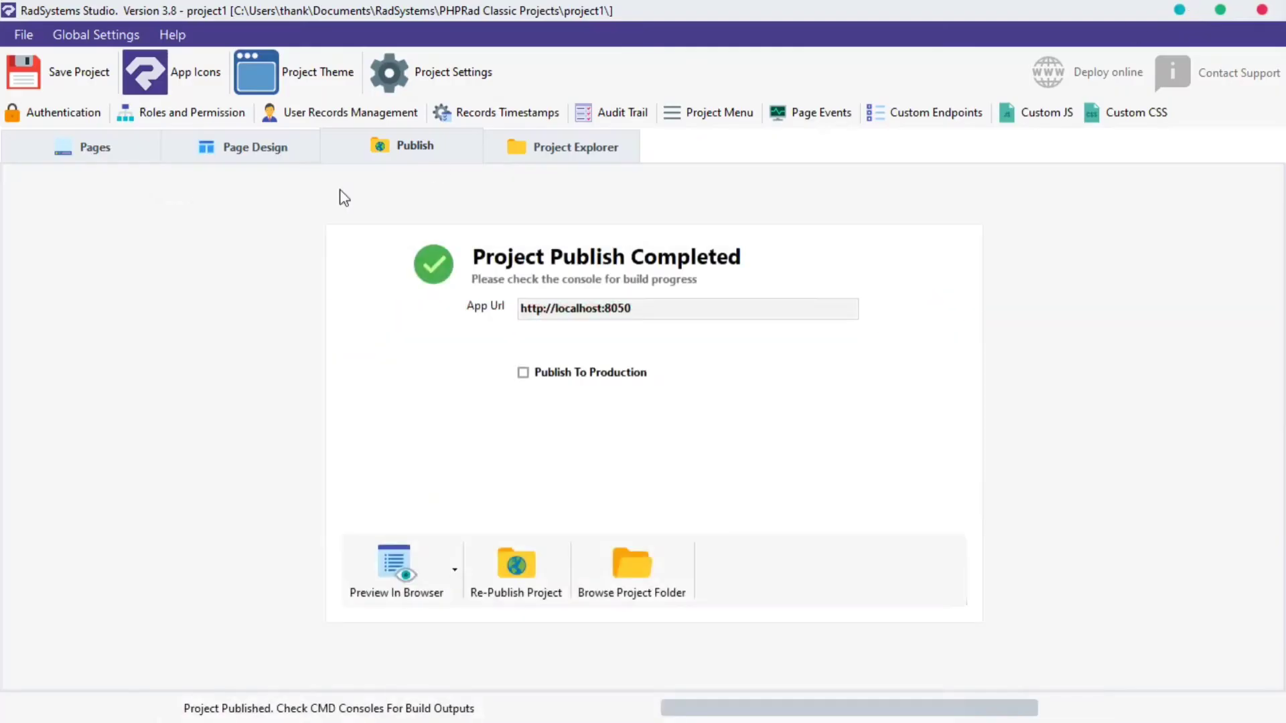
Step: Set the Add page's MessageAfterAdd property to 'hello done !' and commit it
{"action": "left_click", "coordinate": [94, 147]}
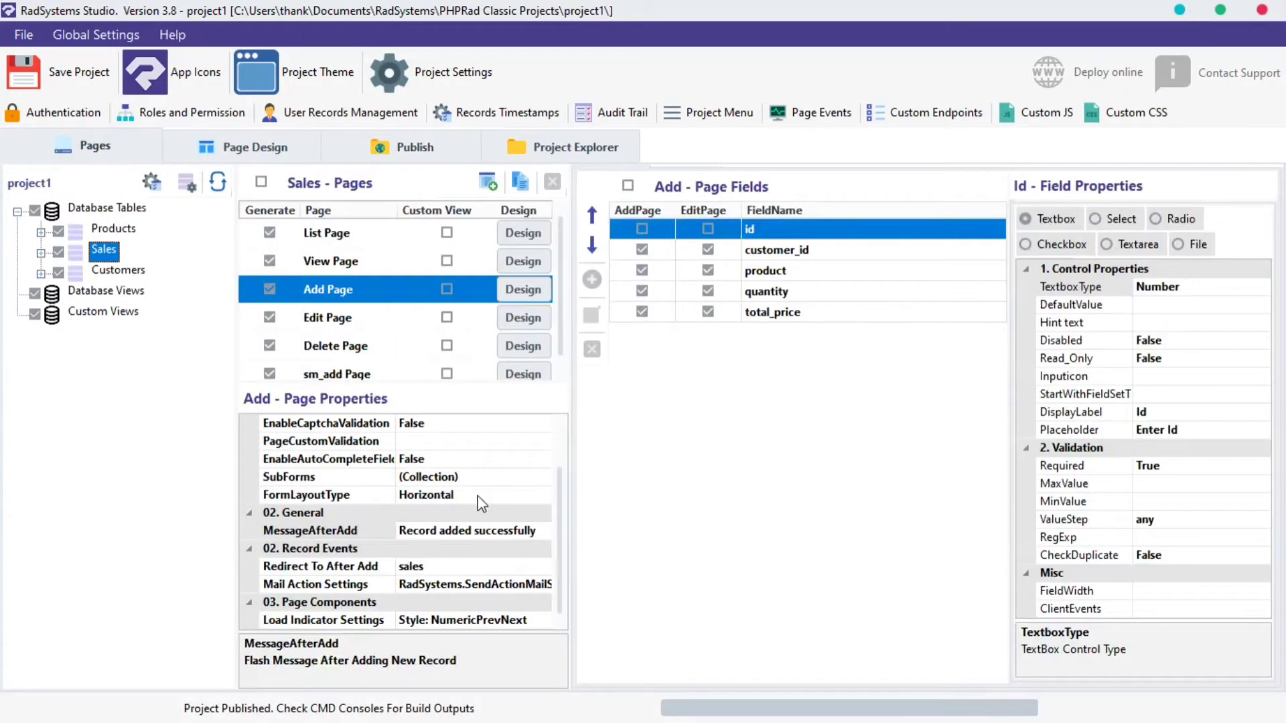
{"action": "left_click", "coordinate": [310, 530]}
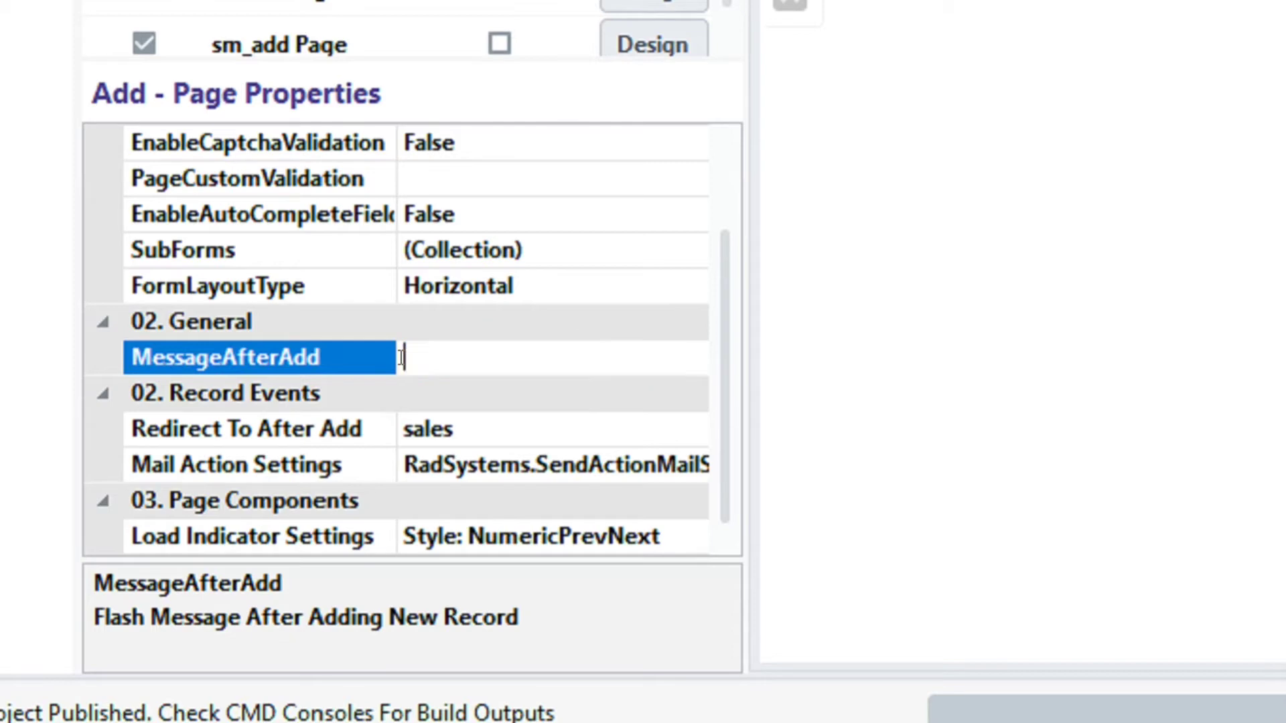
{"action": "type", "text": "hello done"}
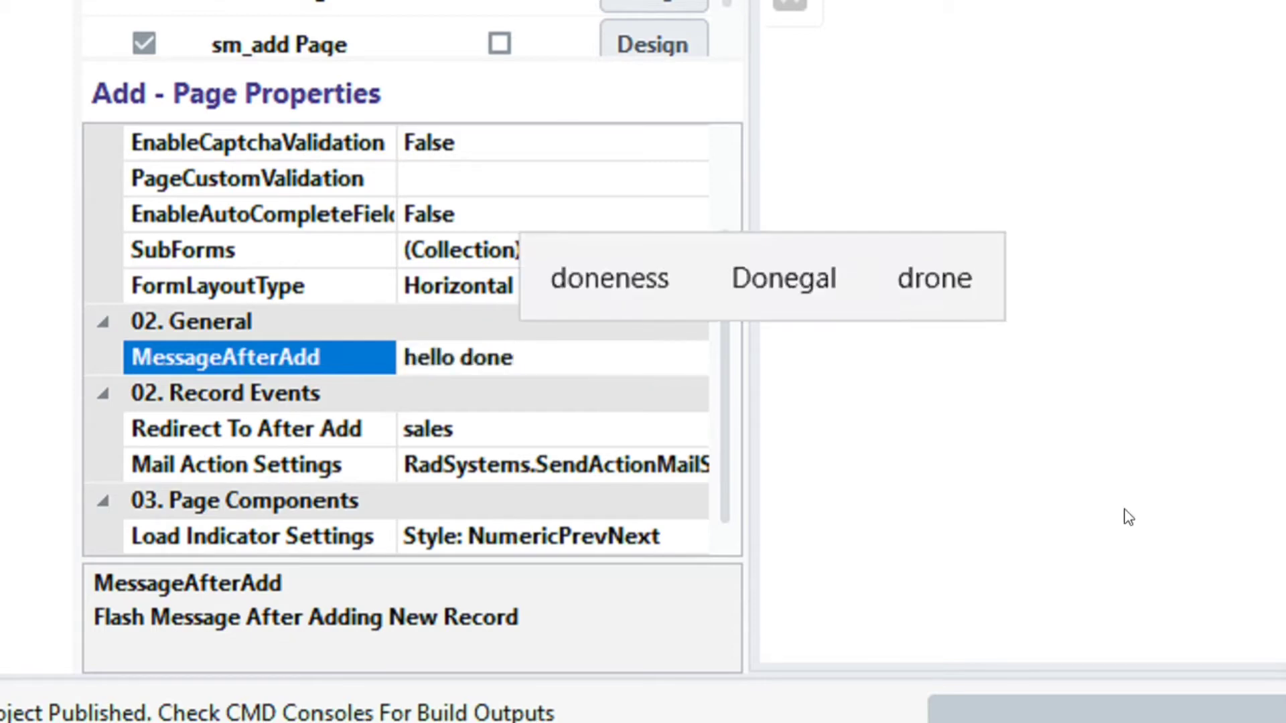
{"action": "type", "text": "!"}
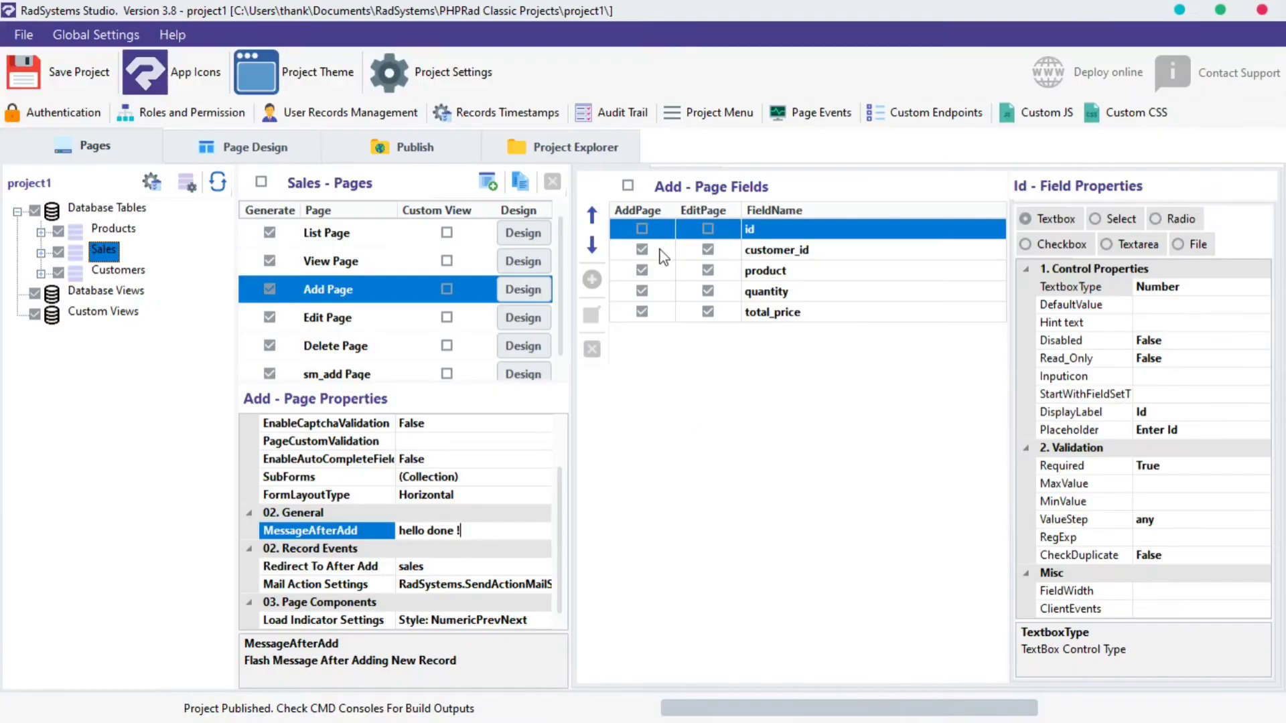
{"action": "left_click", "coordinate": [414, 146]}
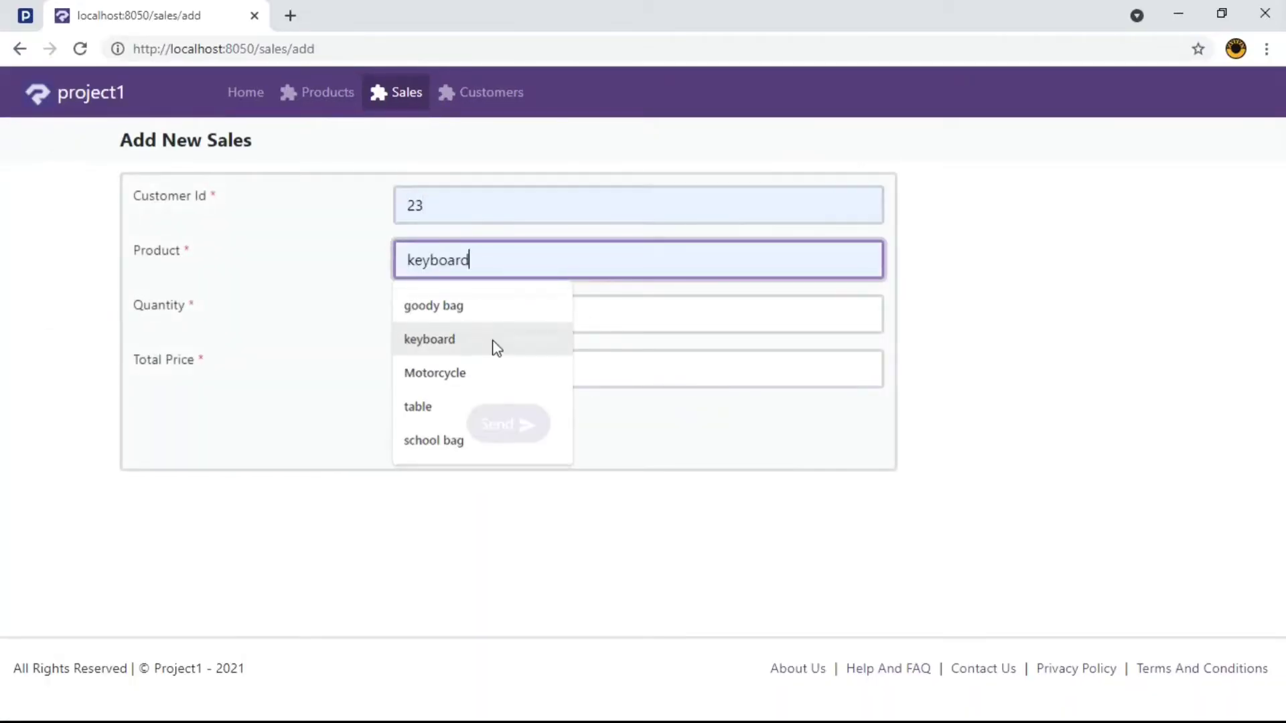
Step: Choose keyboard for customer 23's sale and send it
{"action": "left_click", "coordinate": [507, 424]}
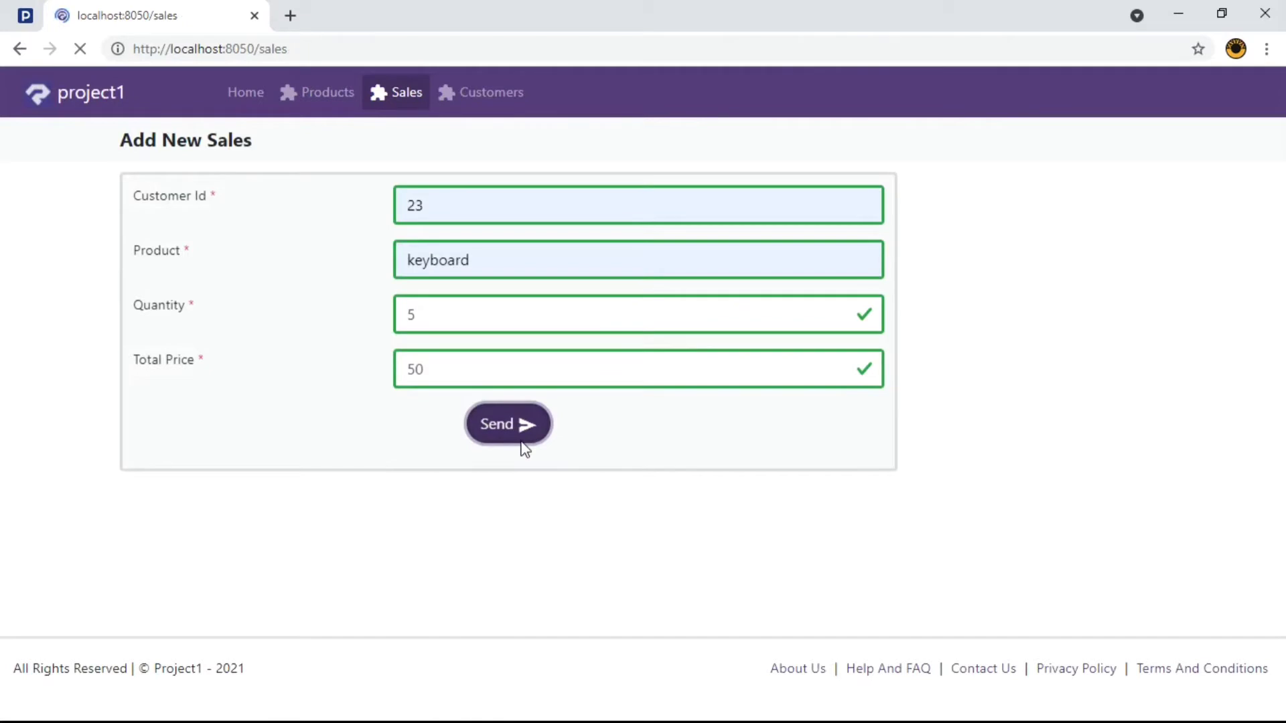
{"action": "left_click", "coordinate": [507, 424]}
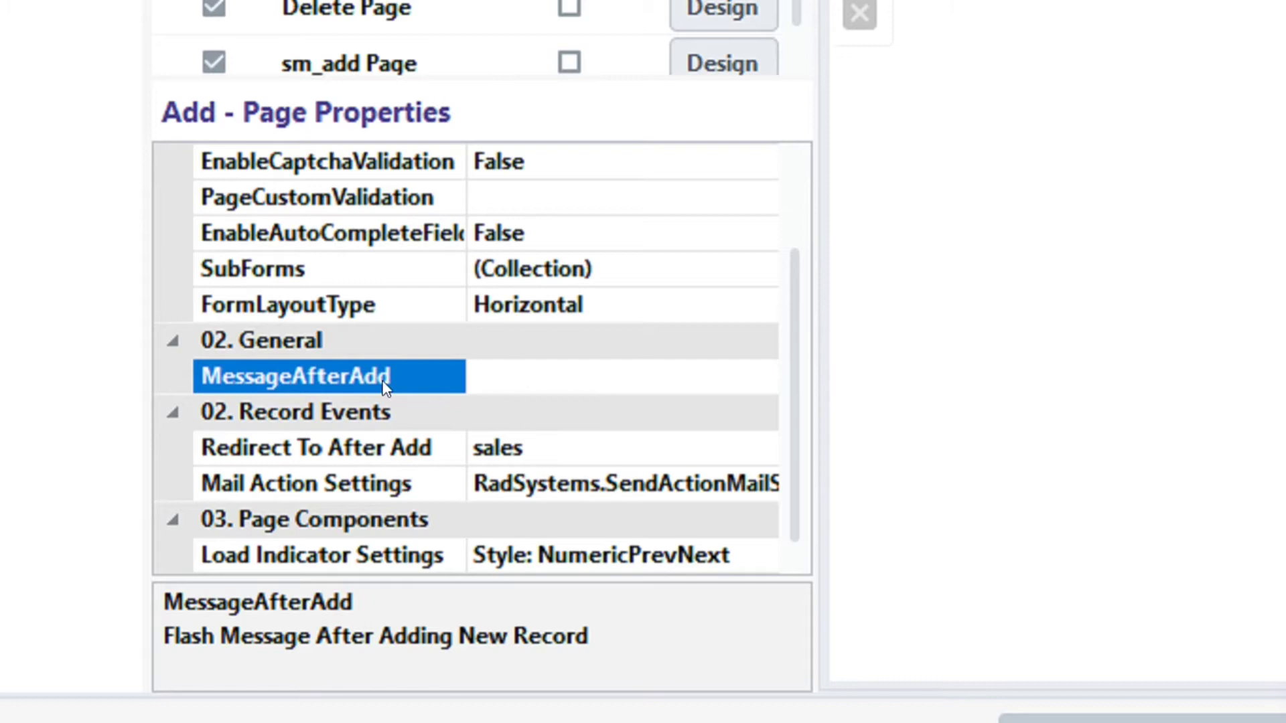
Step: Enter $rec_id as the MessageAfterAdd value and commit it
{"action": "type", "text": "$"}
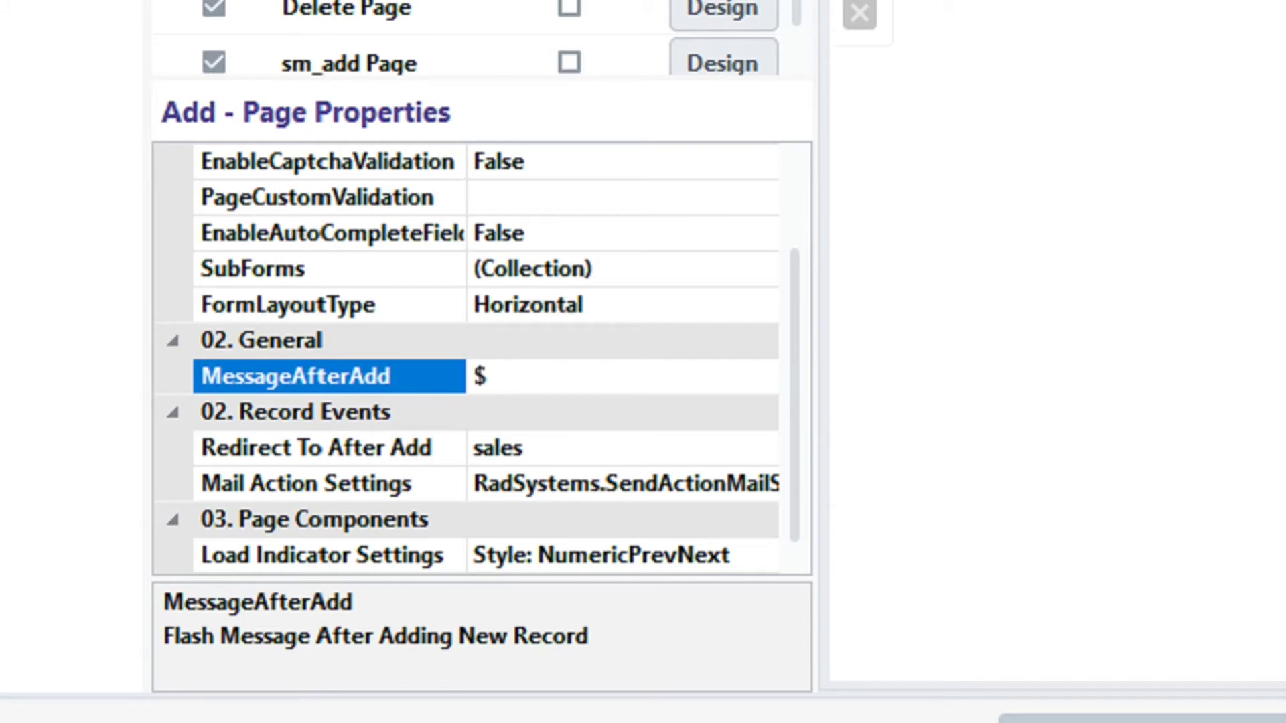
{"action": "type", "text": "rec_id"}
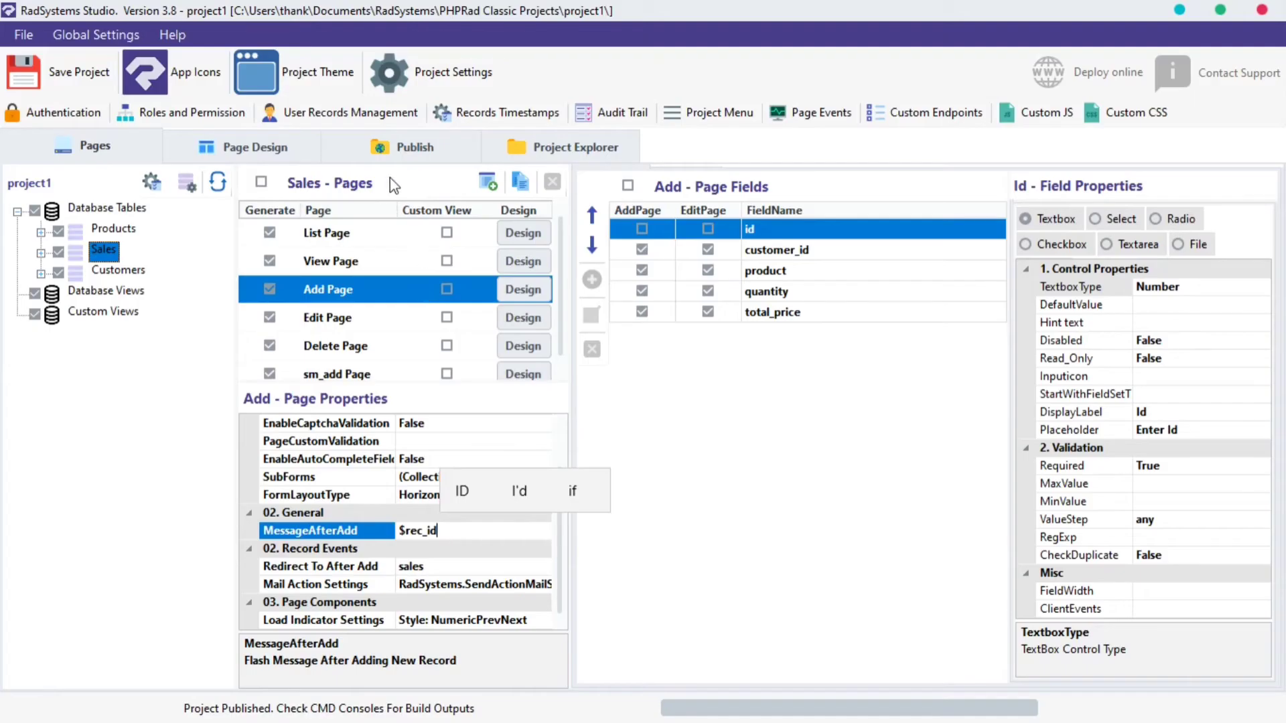
{"action": "left_click", "coordinate": [413, 146]}
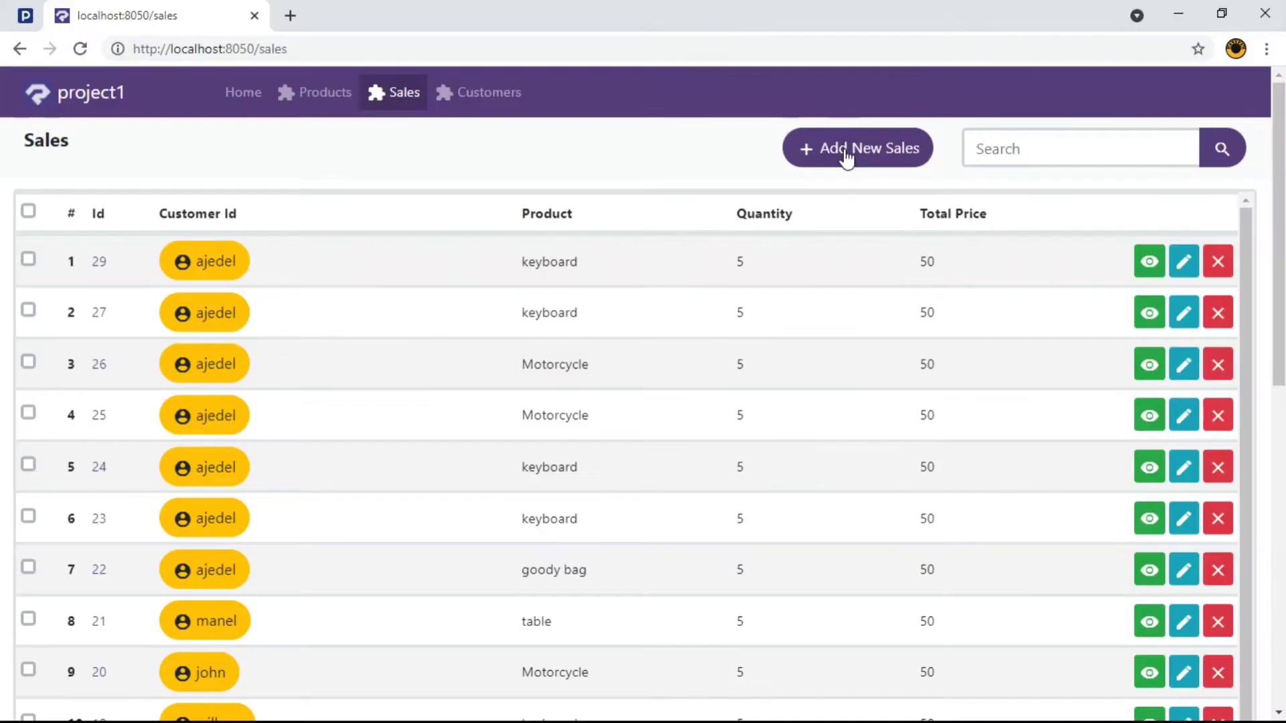
Step: Open a new sale form, choose keyboard for customer 23, and send it
{"action": "left_click", "coordinate": [856, 147]}
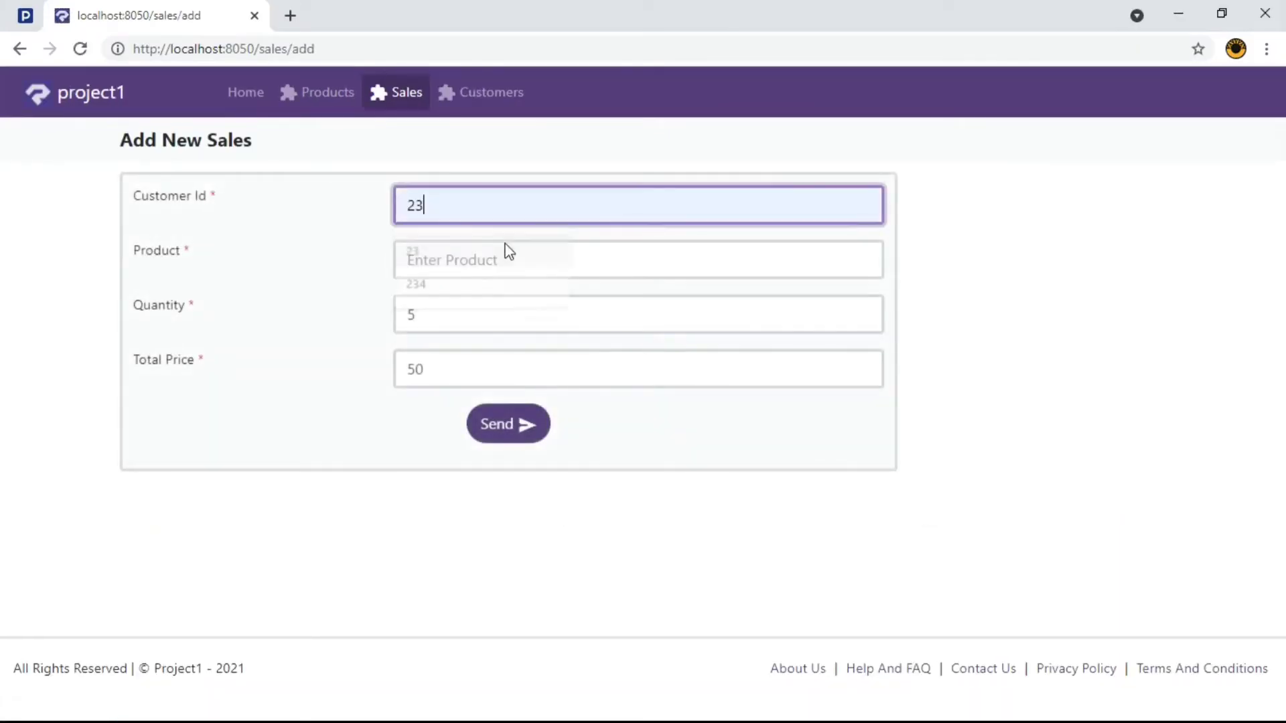
{"action": "left_click", "coordinate": [507, 424]}
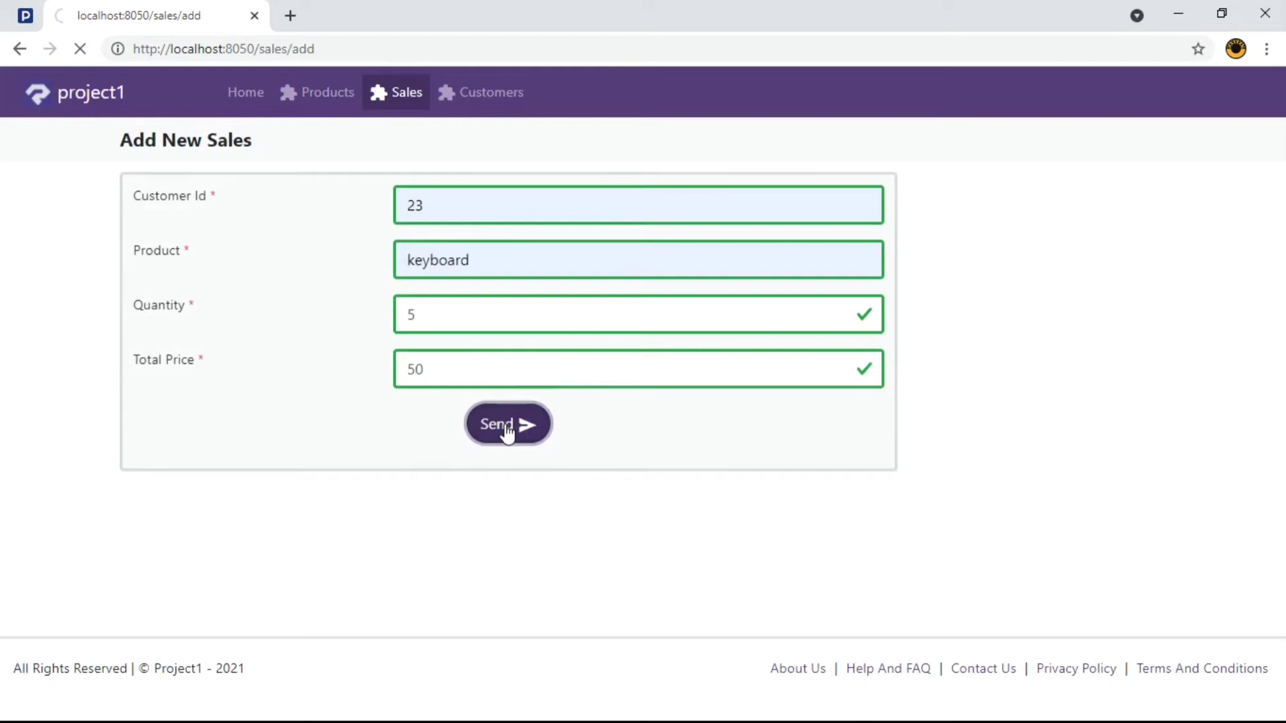
{"action": "left_click", "coordinate": [507, 424]}
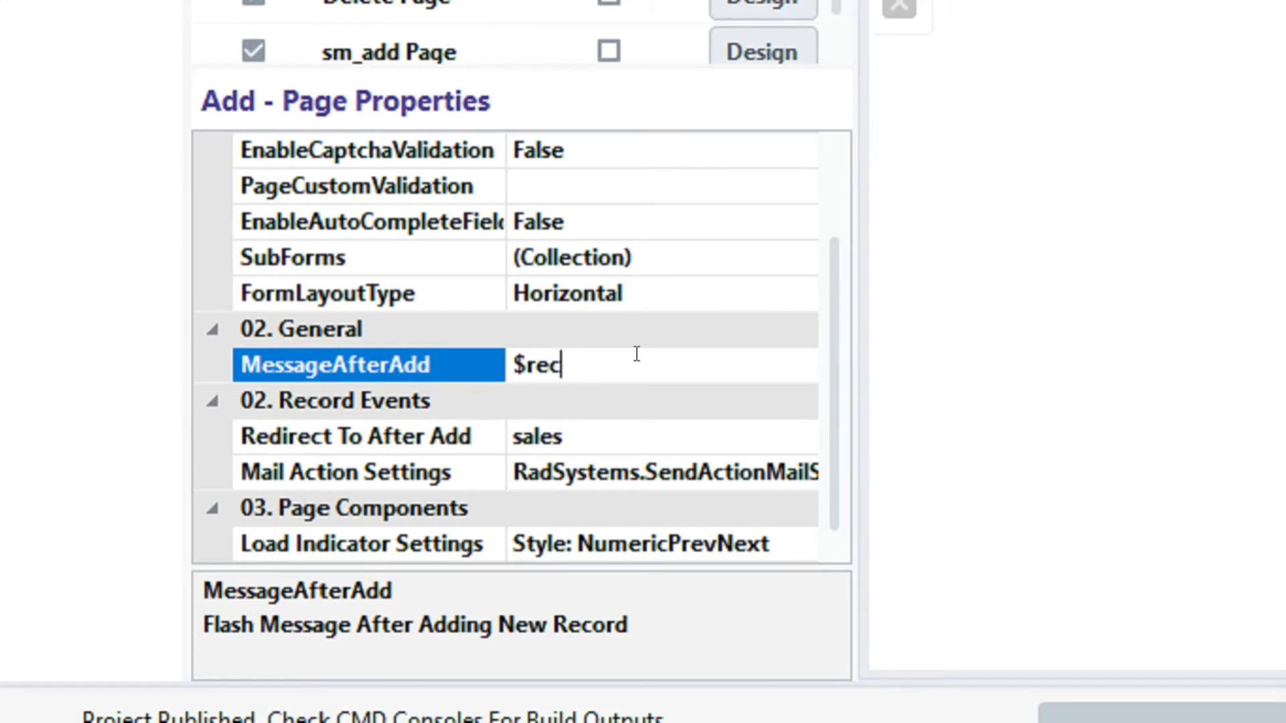
Step: Retype the MessageAfterAdd value as a $modeldata[product] reference instead of $rec_id
{"action": "key", "text": "BackSpace"}
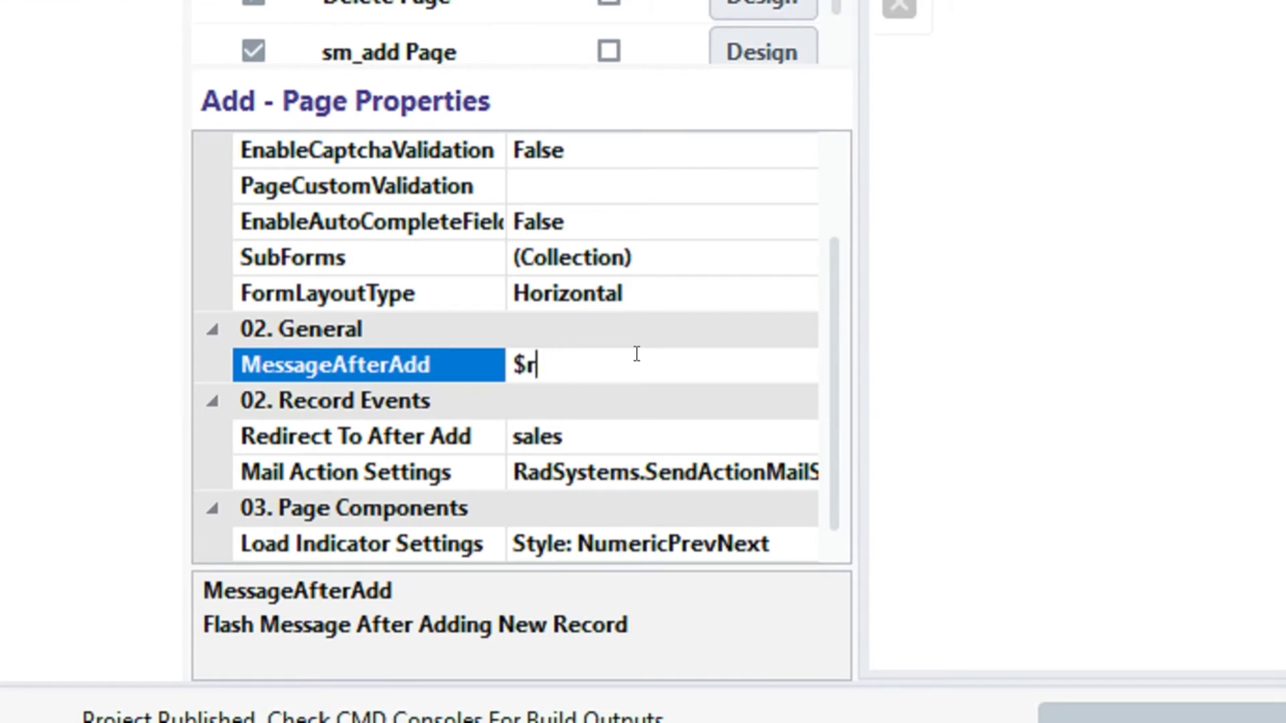
{"action": "type", "text": "odel"}
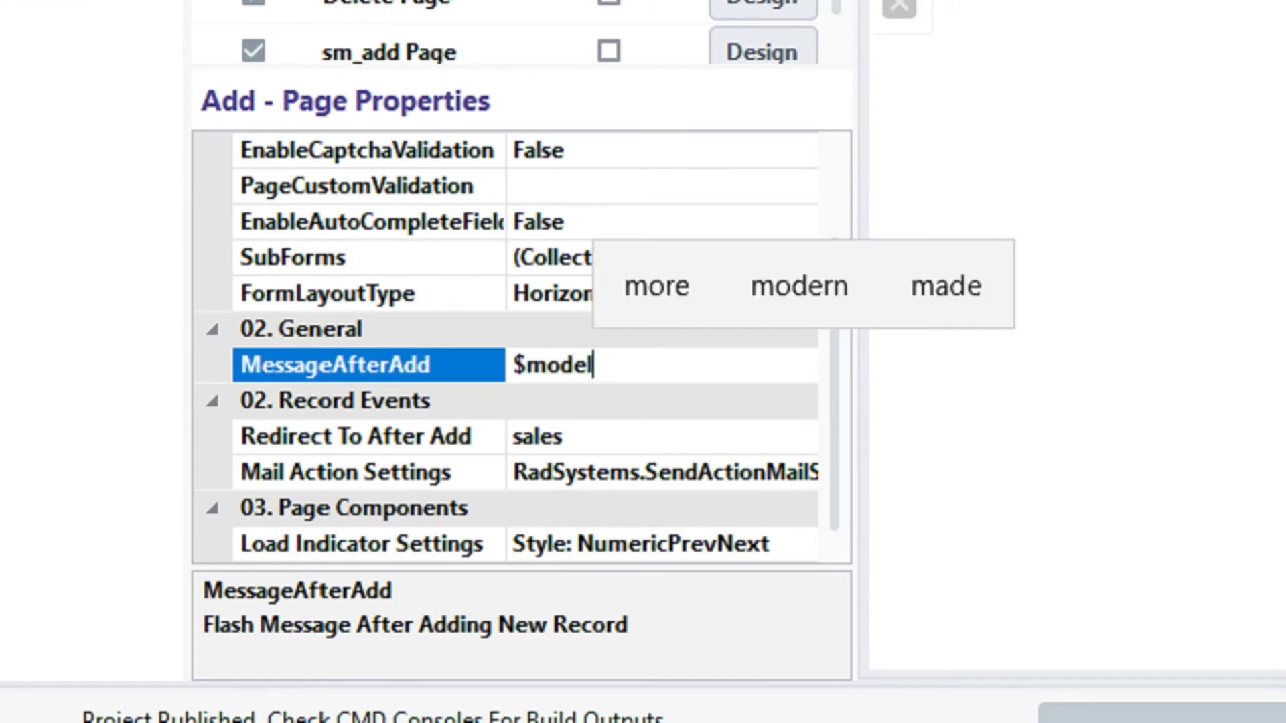
{"action": "type", "text": "data["}
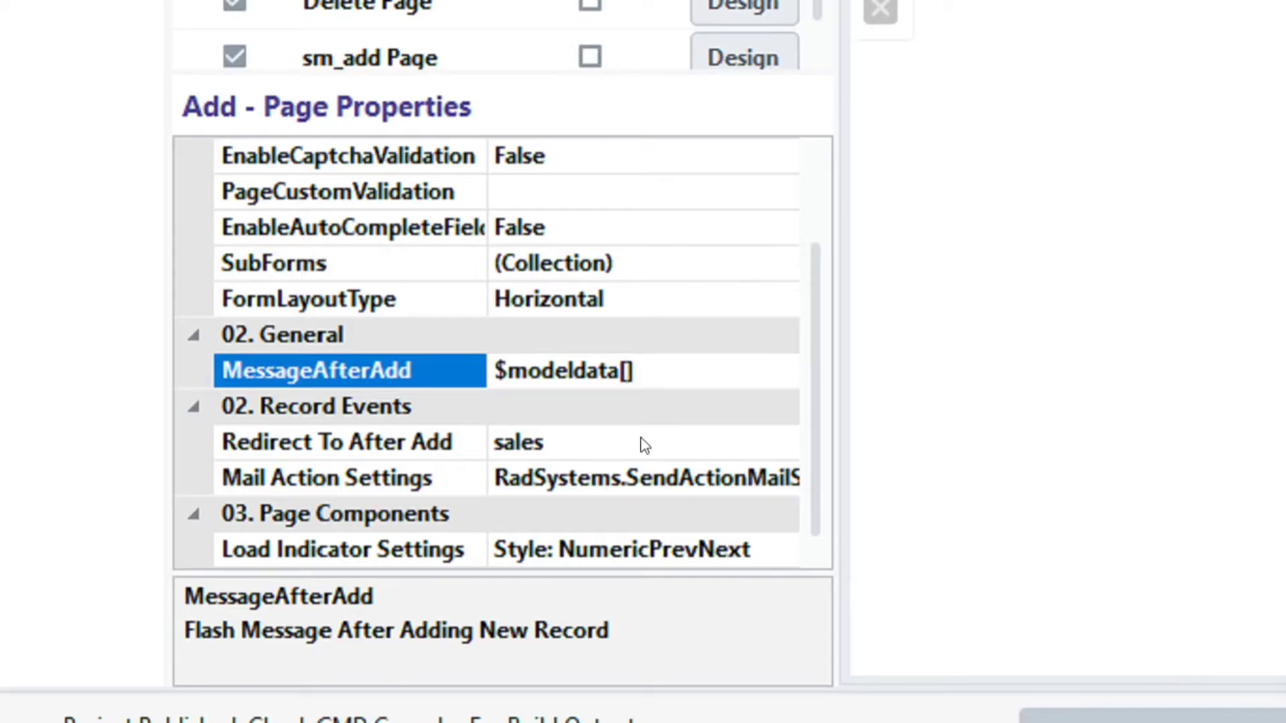
{"action": "type", "text": "pt"}
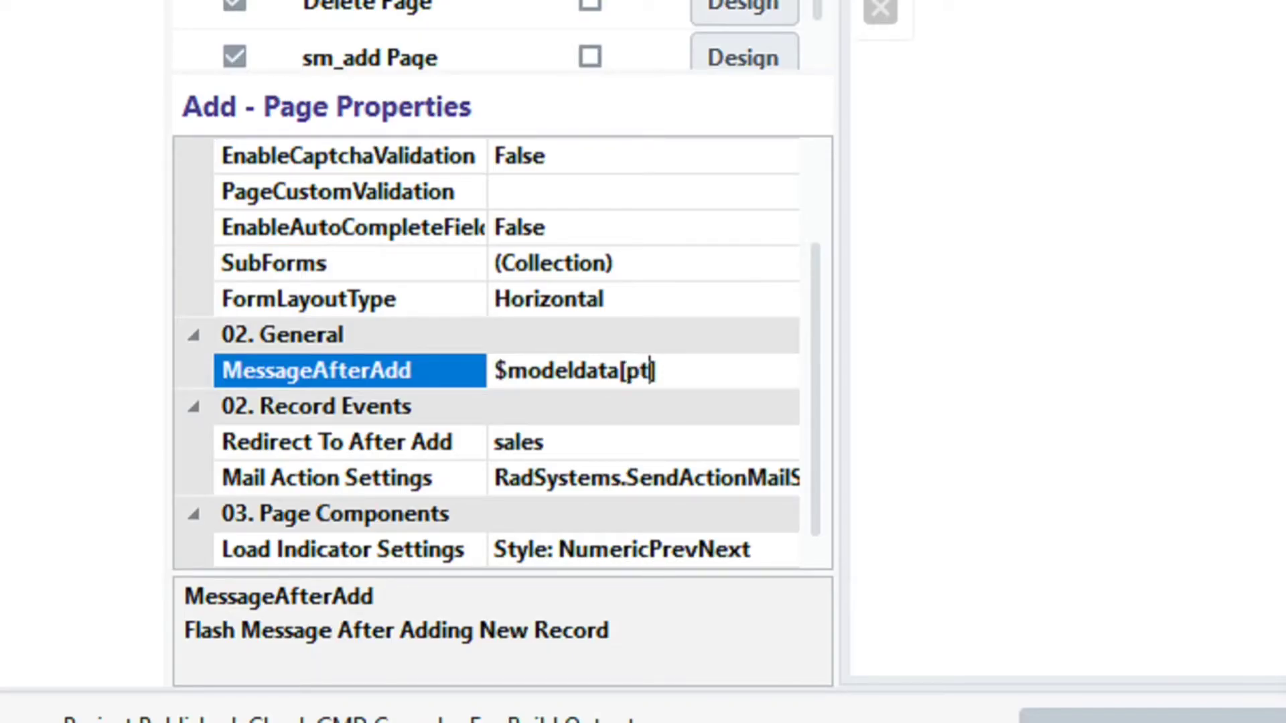
{"action": "type", "text": "roduc"}
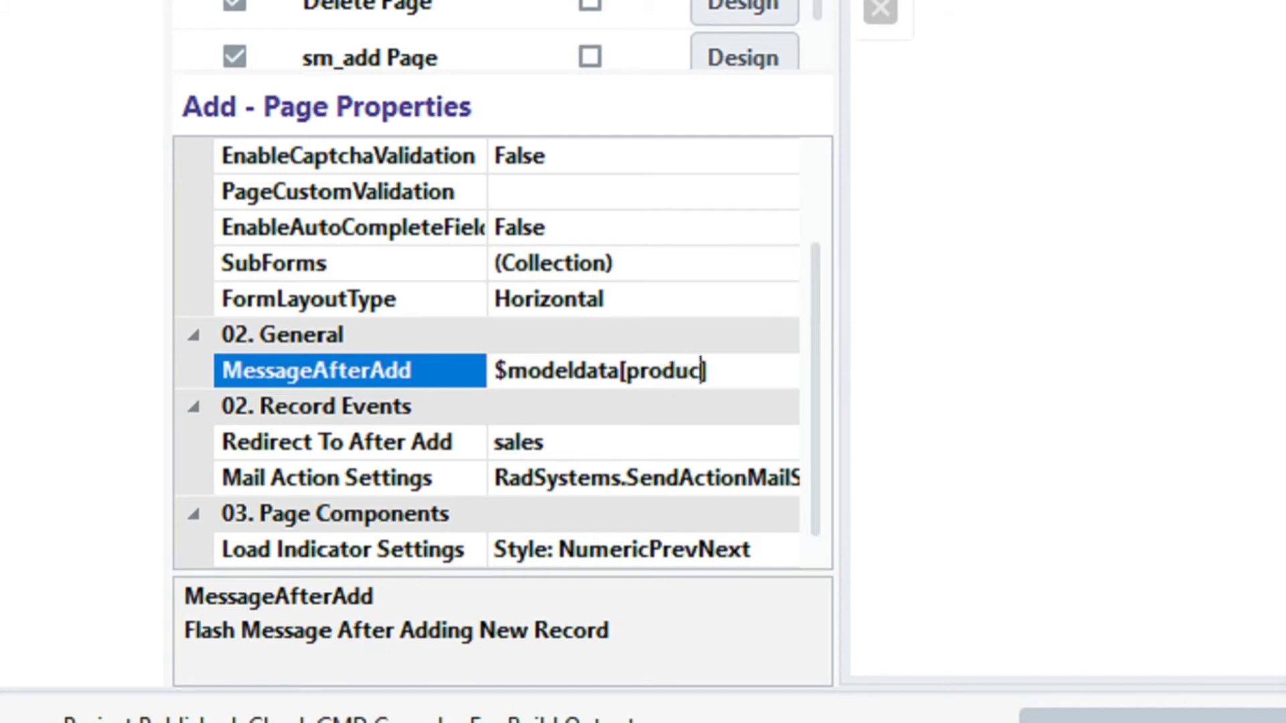
{"action": "type", "text": "t"}
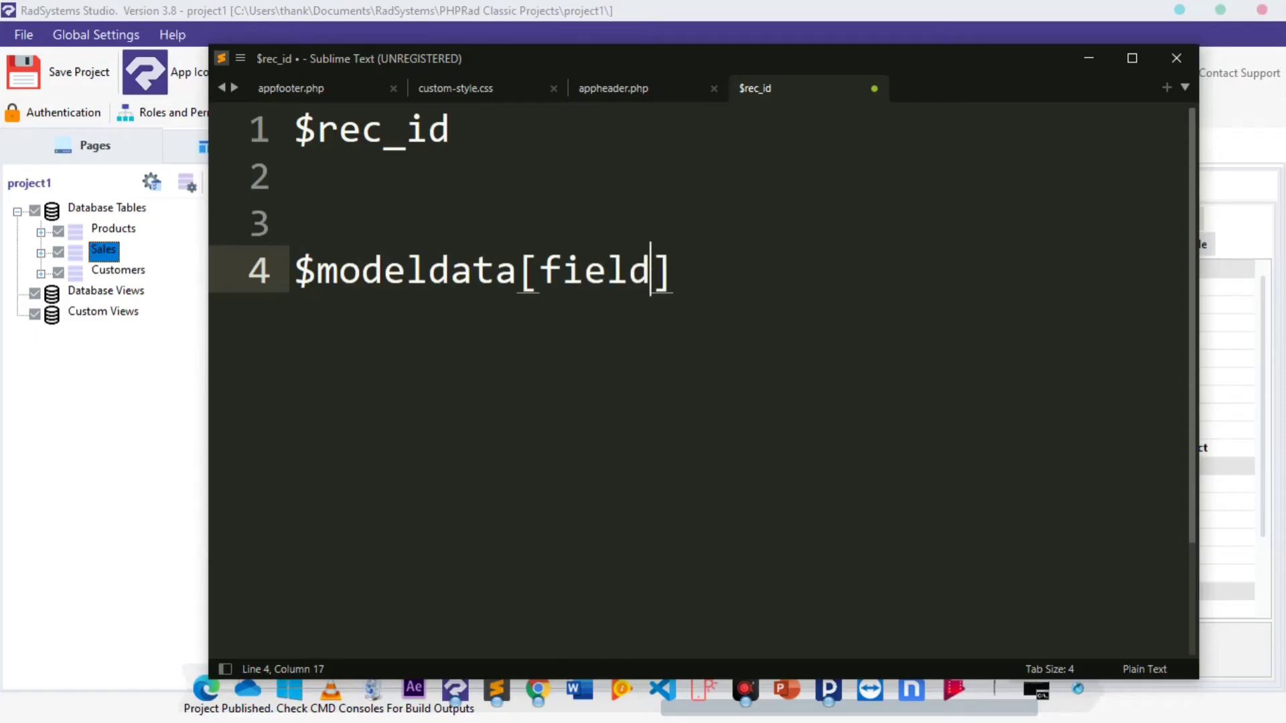
{"action": "type", "text": "_na"}
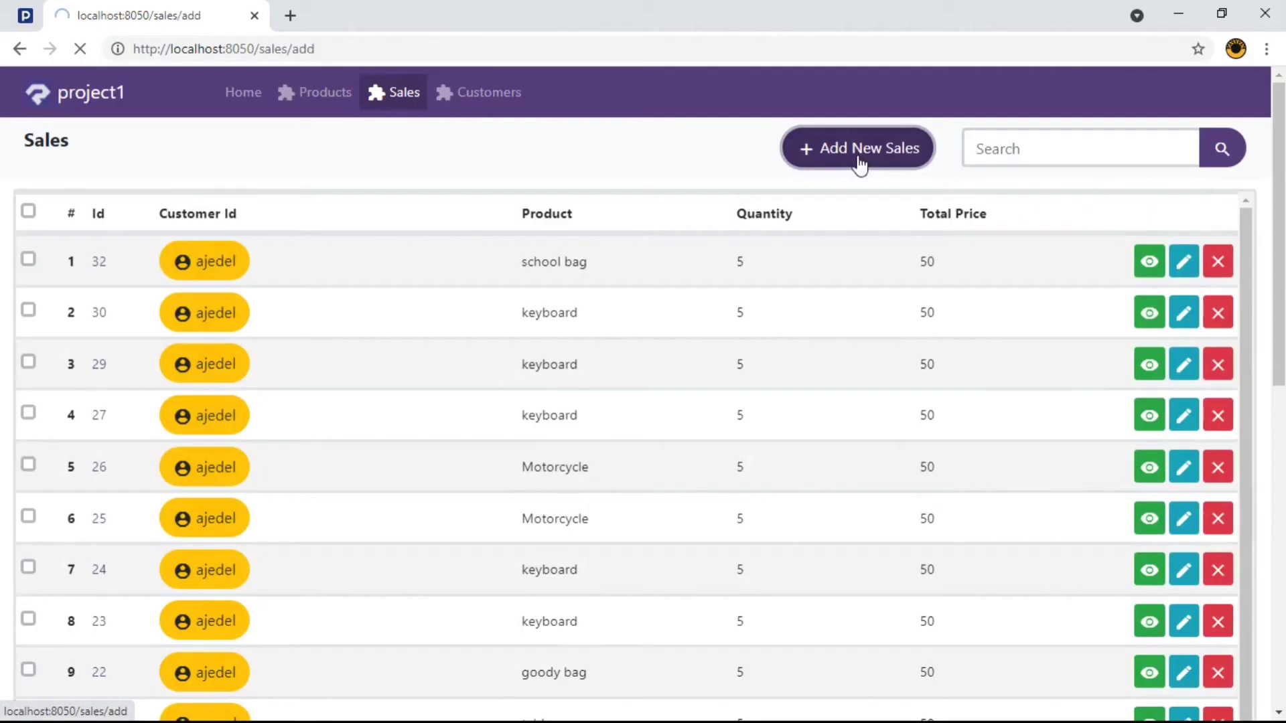
Step: Submit a keyboard sale for customer 20, then open the after-add message options slide
{"action": "left_click", "coordinate": [857, 148]}
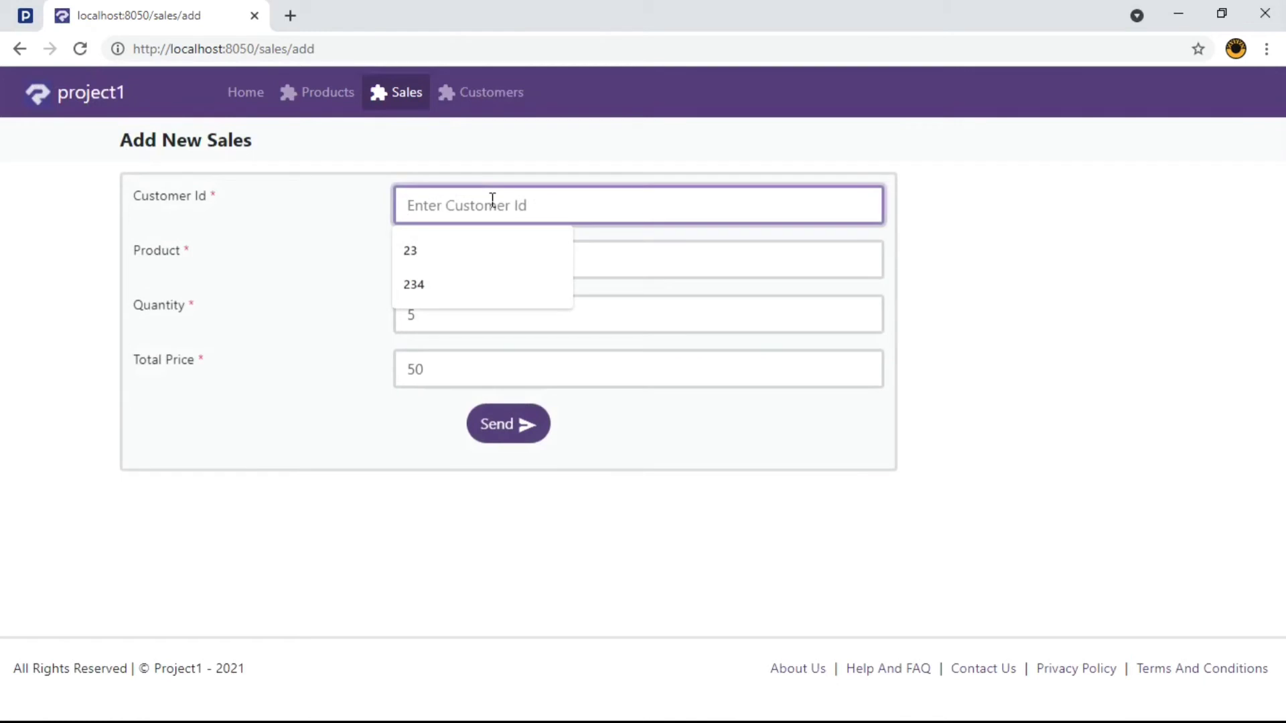
{"action": "type", "text": "20"}
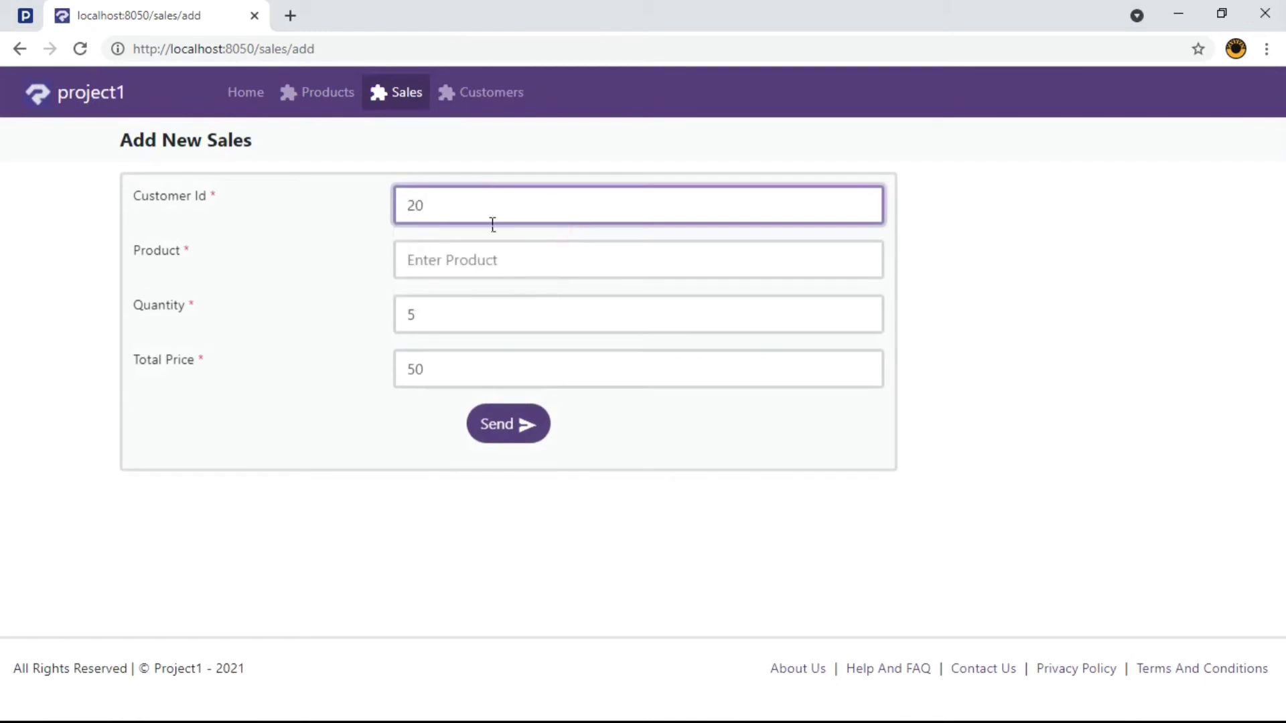
{"action": "type", "text": "keyboard"}
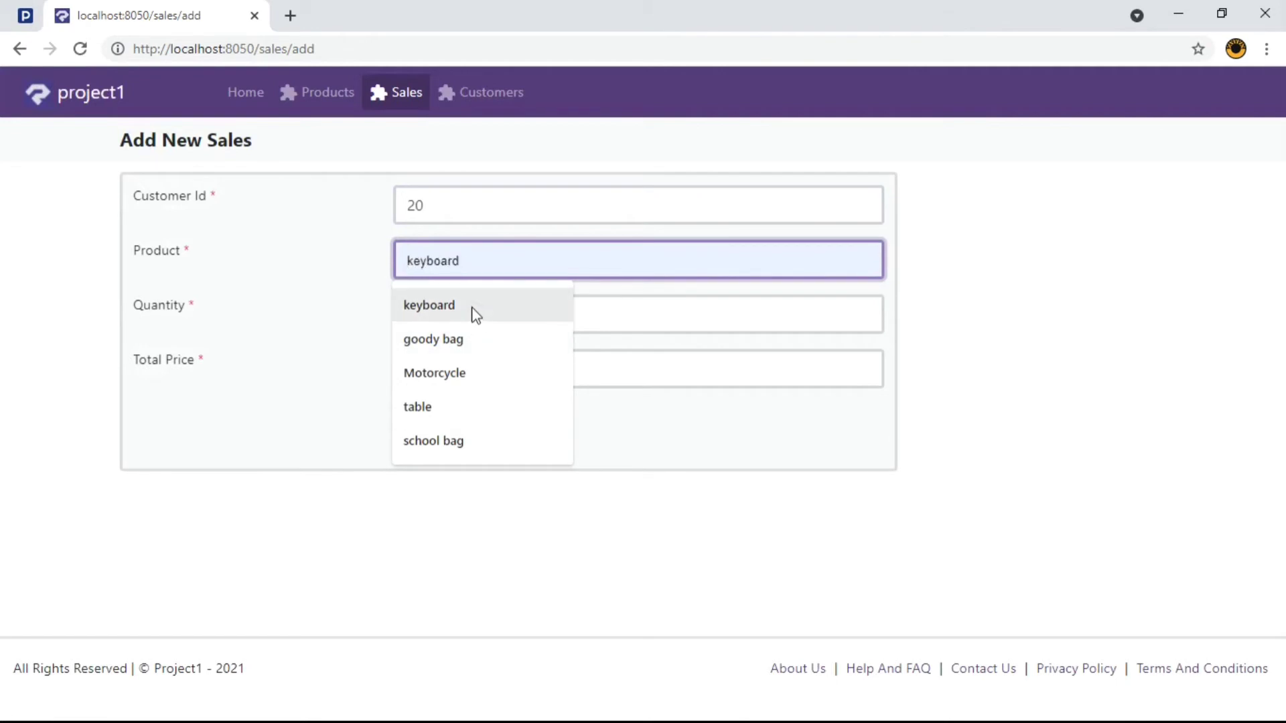
{"action": "left_click", "coordinate": [428, 304]}
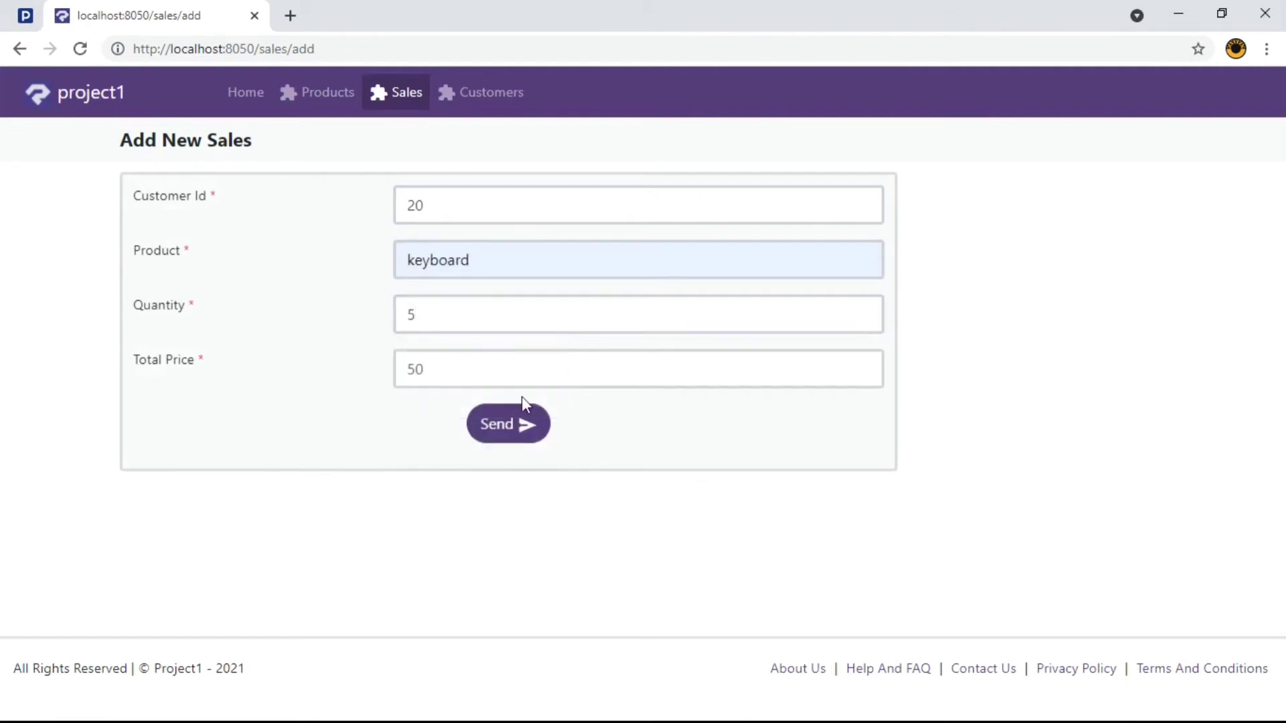
{"action": "left_click", "coordinate": [507, 424]}
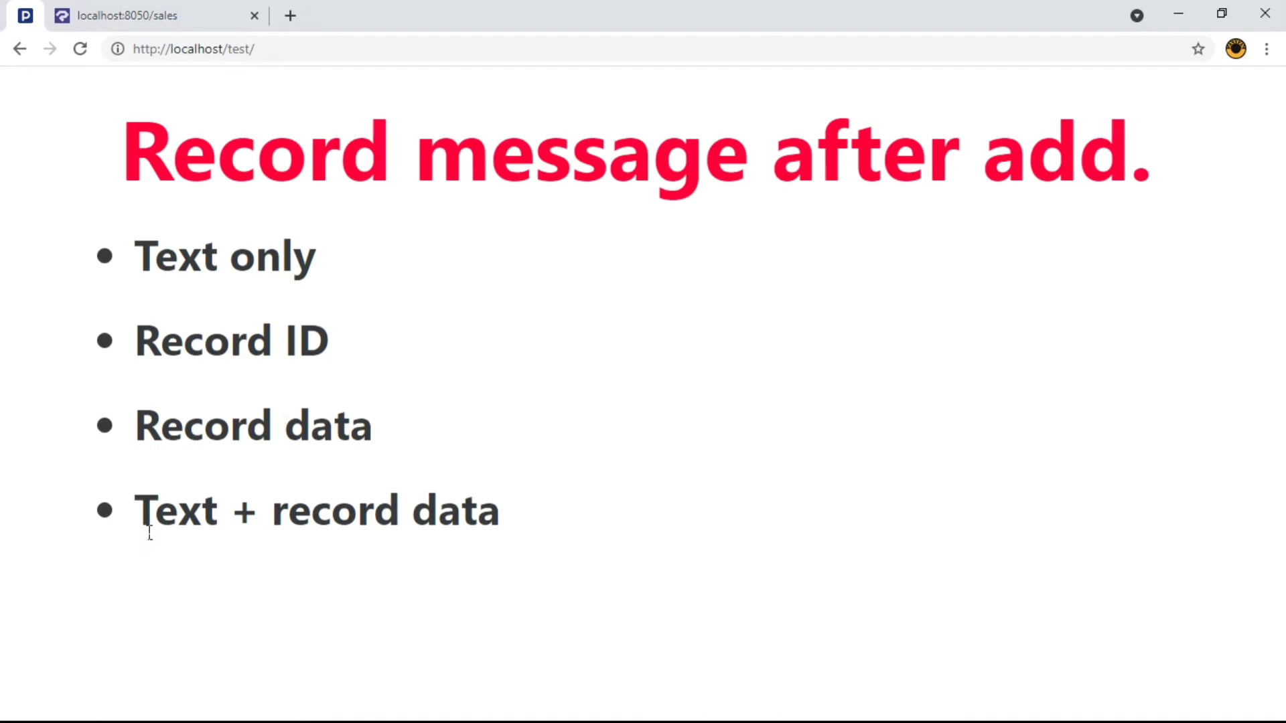
{"action": "double_click", "coordinate": [334, 510]}
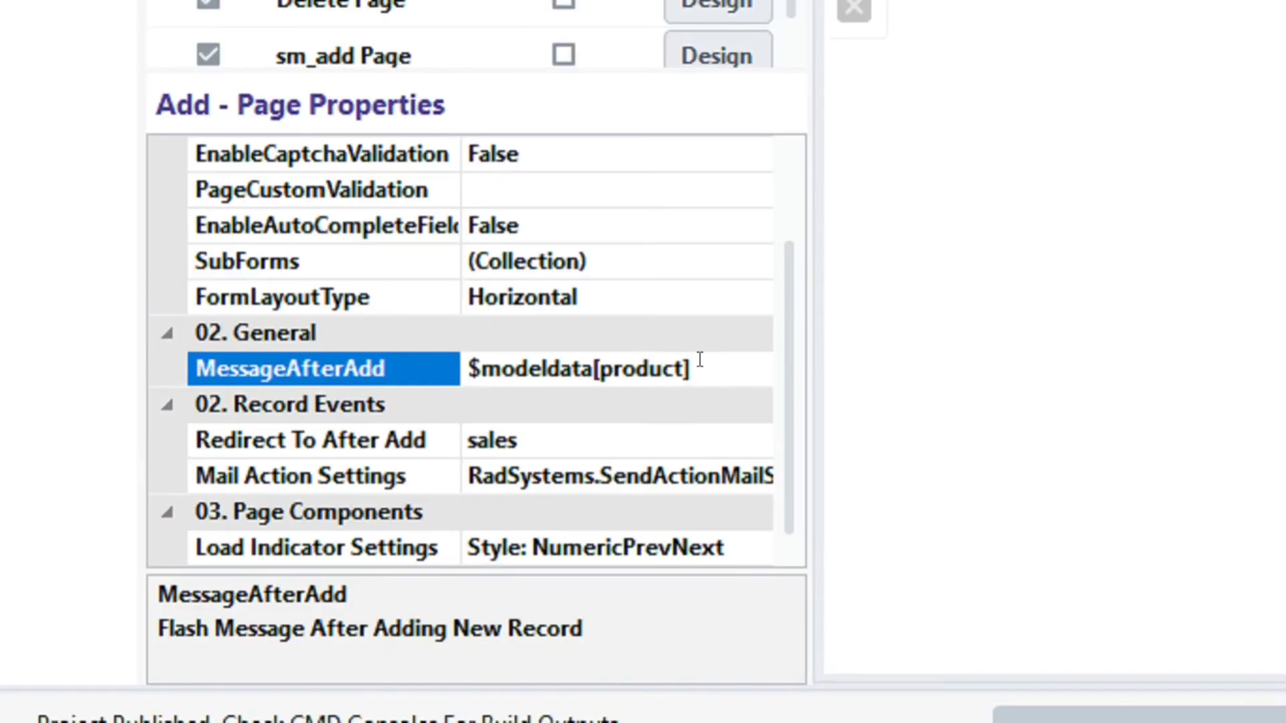
Step: Append ' was added successfully' after $modeldata[product] and publish the project
{"action": "left_click", "coordinate": [576, 368]}
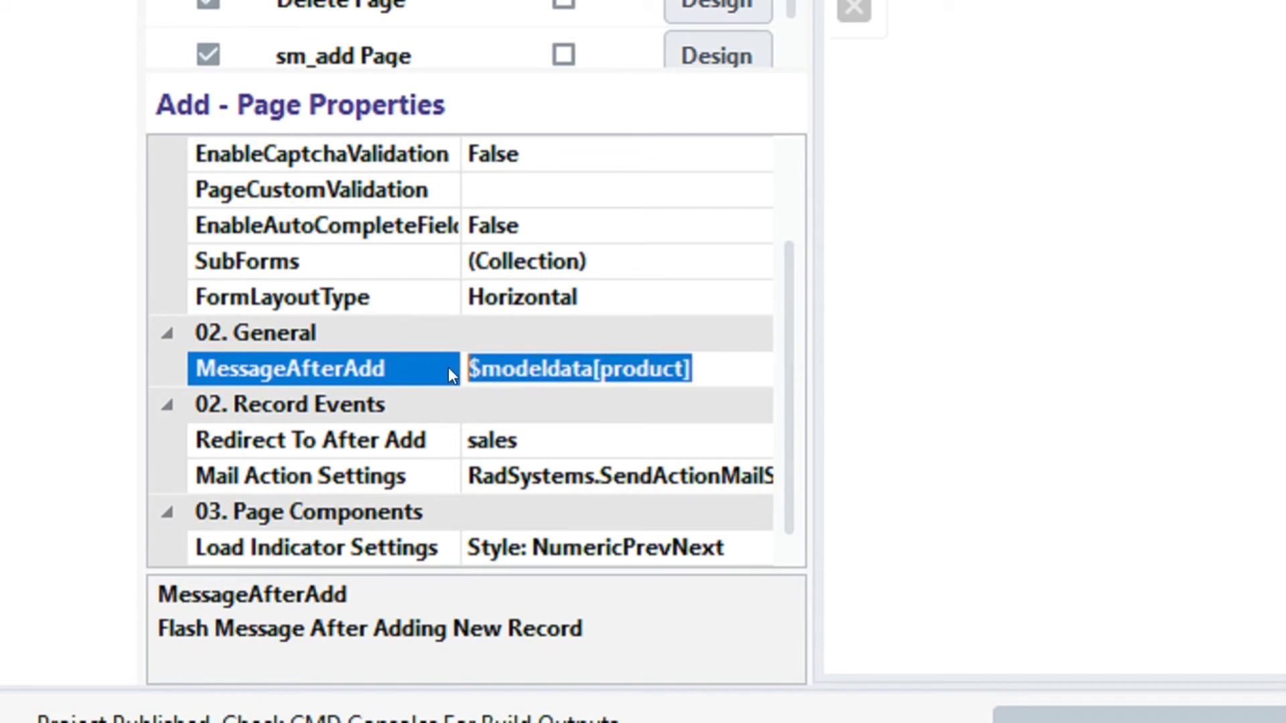
{"action": "type", "text": "was added successfully"}
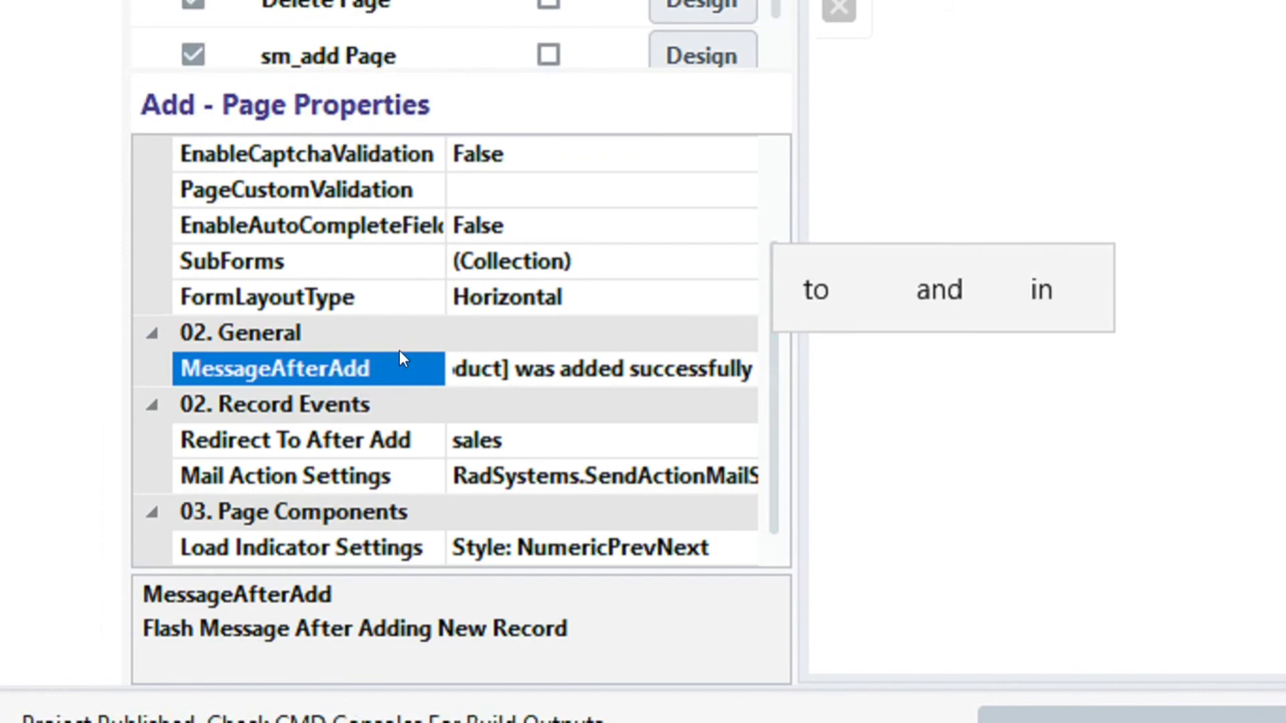
{"action": "left_click", "coordinate": [597, 368]}
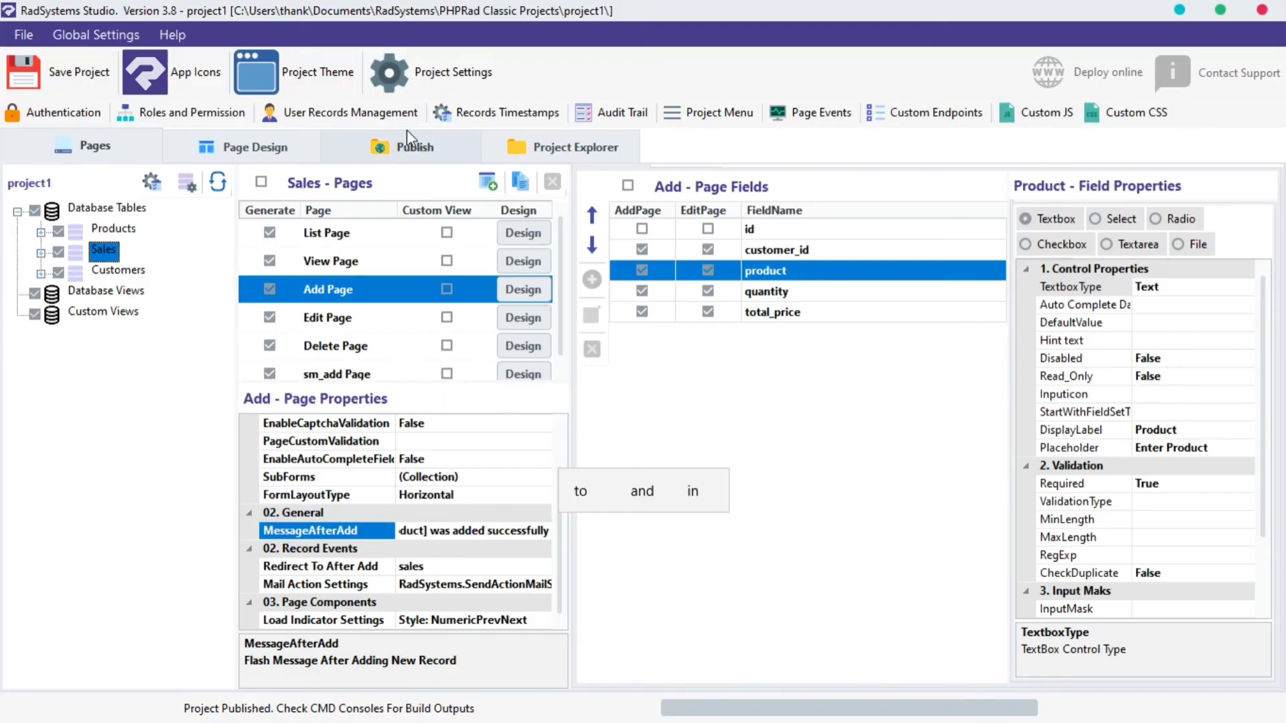
{"action": "left_click", "coordinate": [416, 146]}
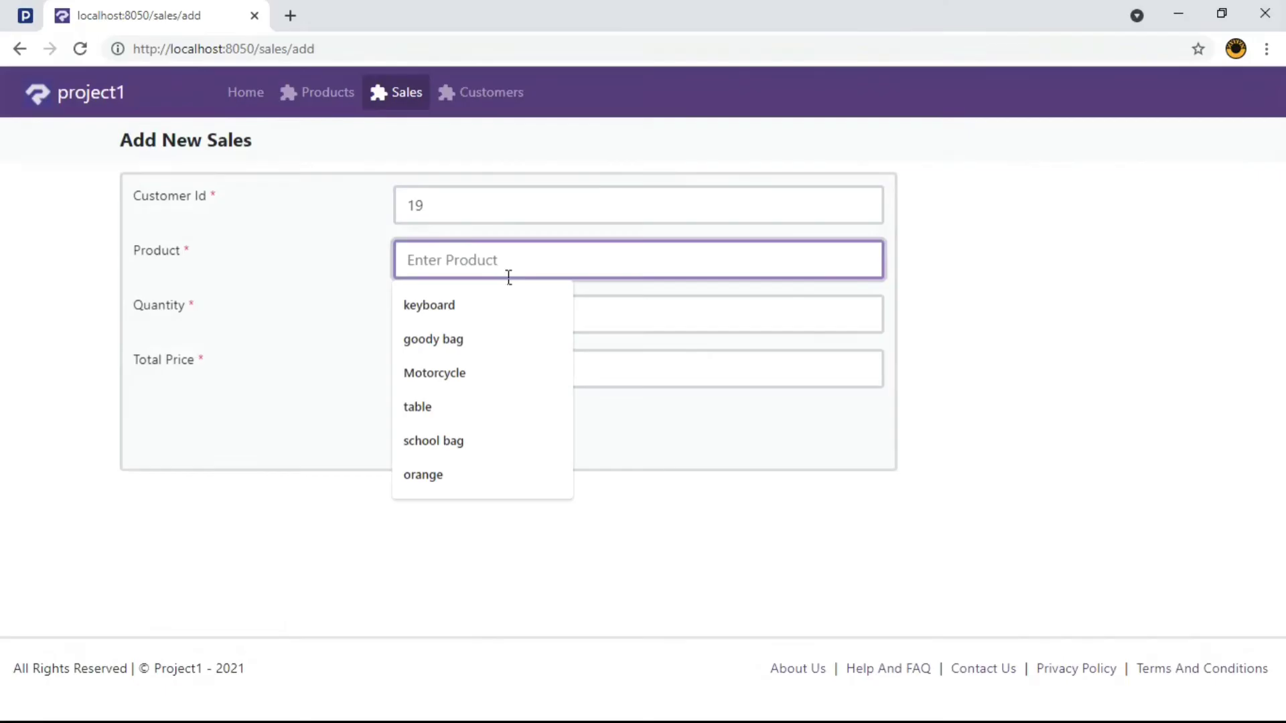
Step: Enter product 'green beens' for customer 19 and submit the sale
{"action": "type", "text": "green beens"}
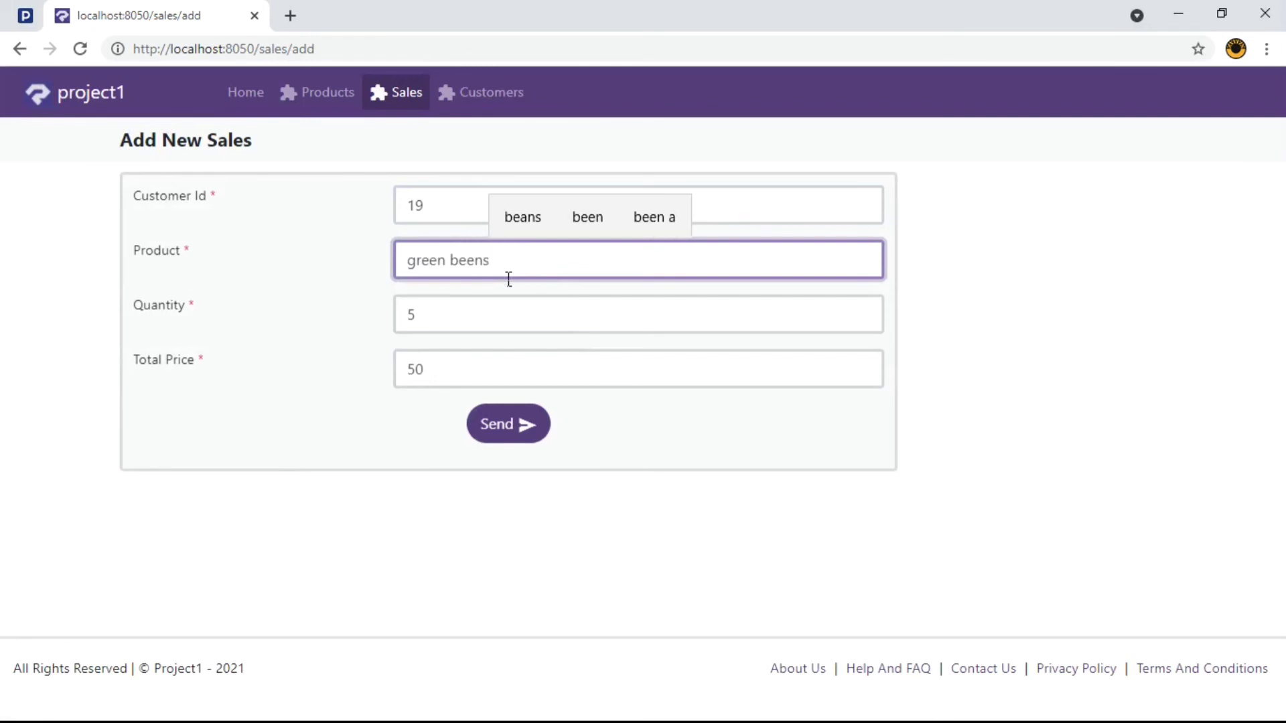
{"action": "left_click", "coordinate": [508, 424]}
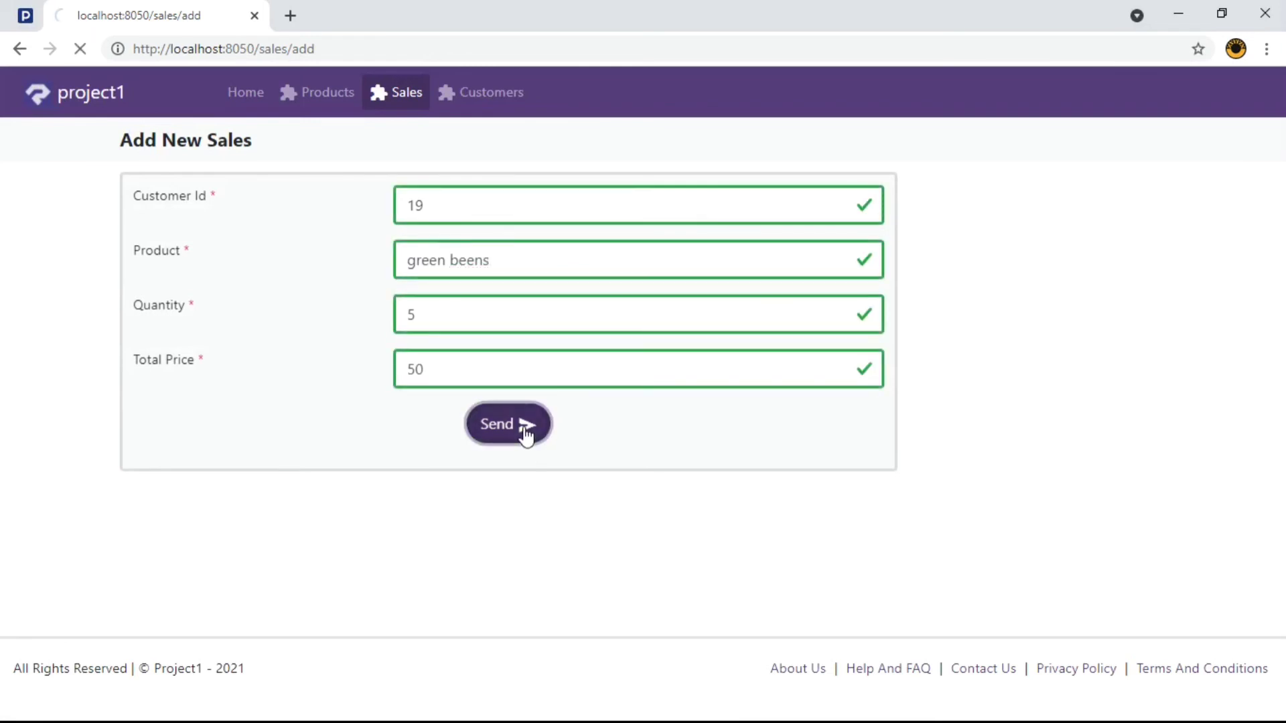
{"action": "left_click", "coordinate": [507, 424]}
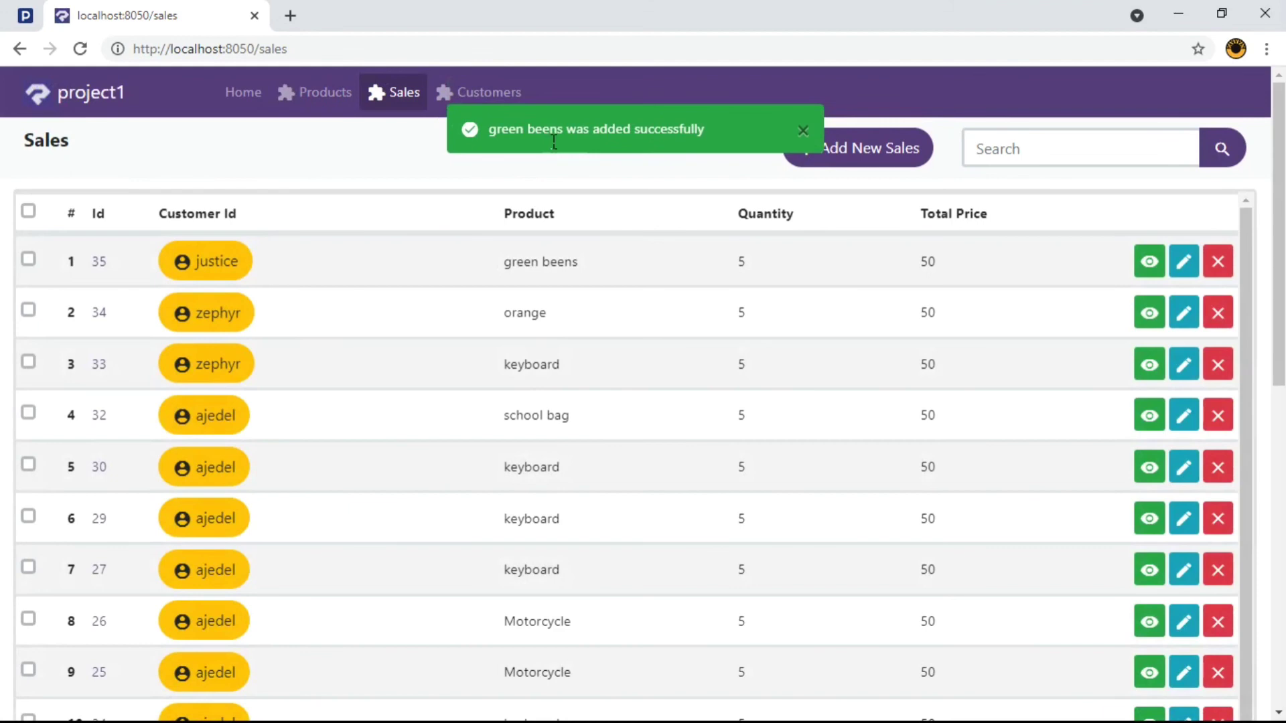